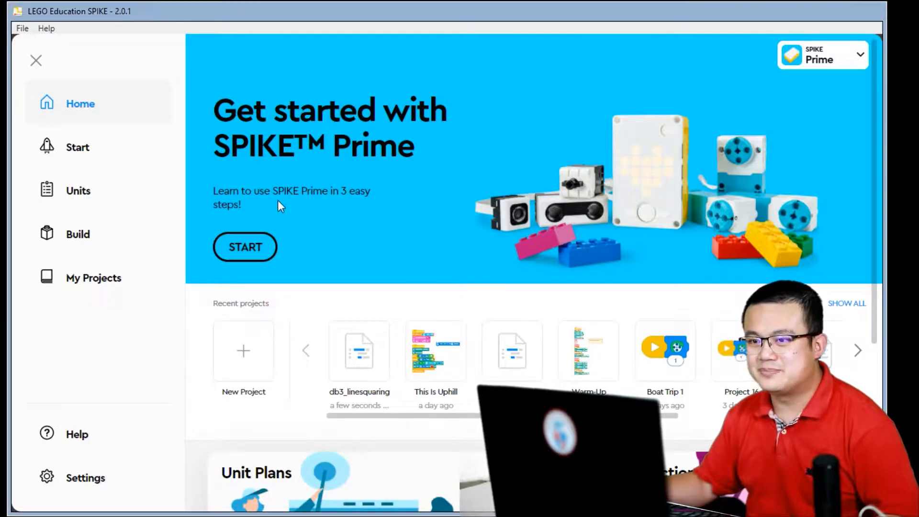
{"action": "mouse_move", "coordinate": [70, 243]}
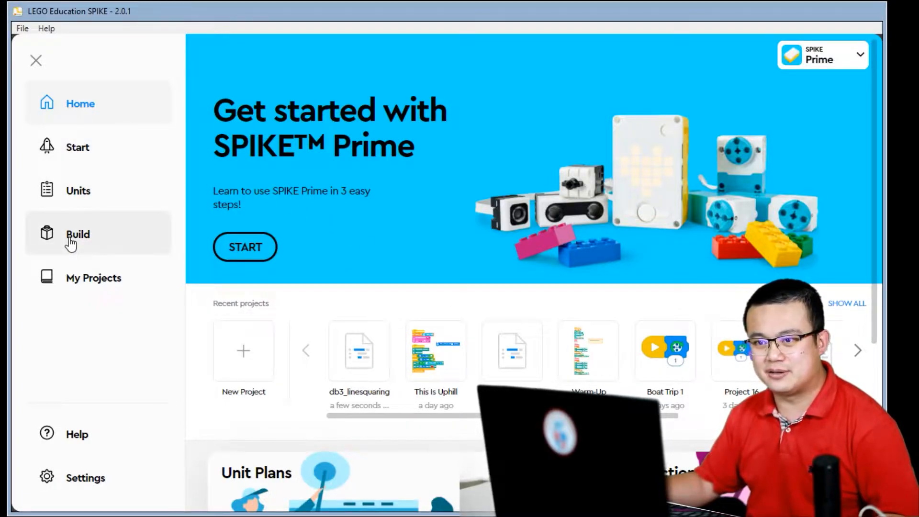
Step: Browse the building instructions, then create the new Python project 'python line squaring'
{"action": "left_click", "coordinate": [77, 234]}
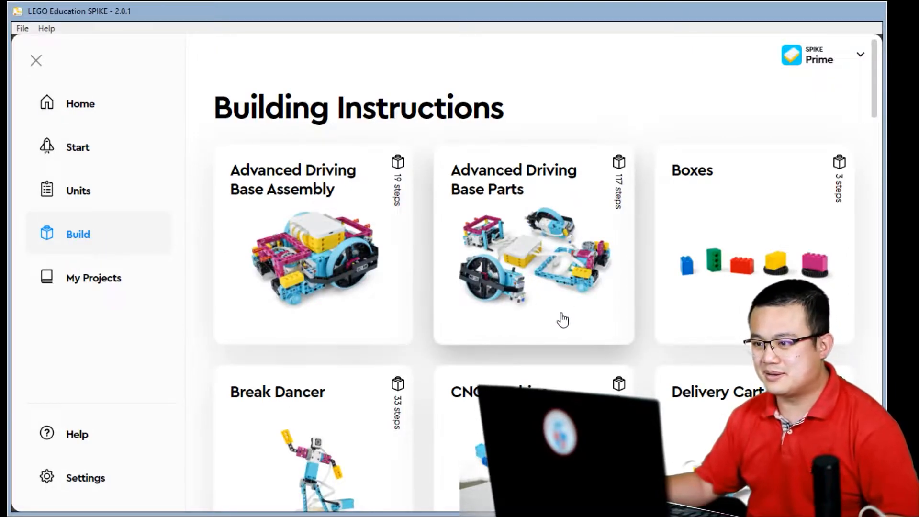
{"action": "scroll", "scroll_direction": "down", "scroll_amount": 3}
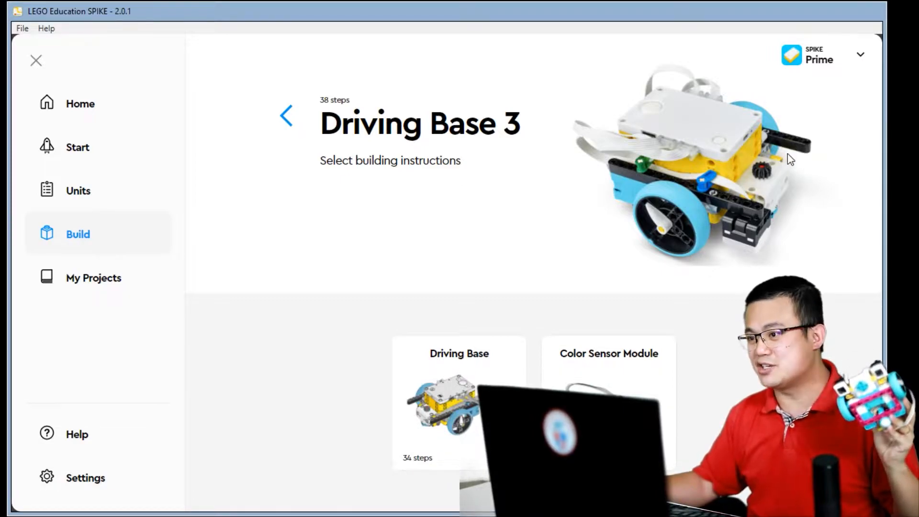
{"action": "mouse_move", "coordinate": [770, 168]}
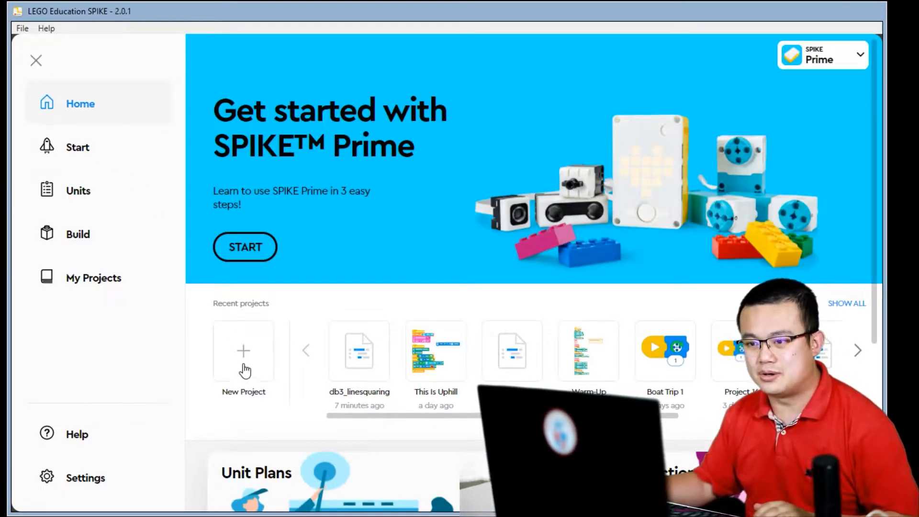
{"action": "left_click", "coordinate": [243, 352]}
{"action": "type", "text": "python "}
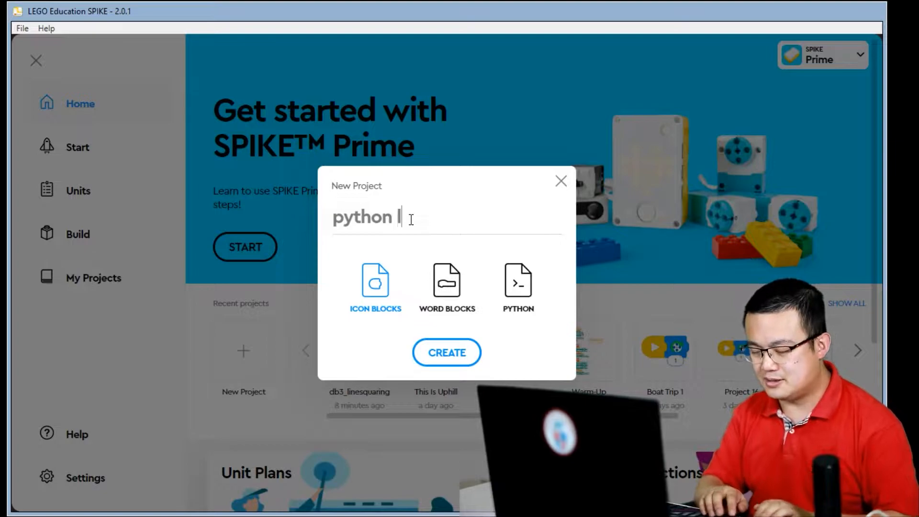
{"action": "type", "text": "line squaring"}
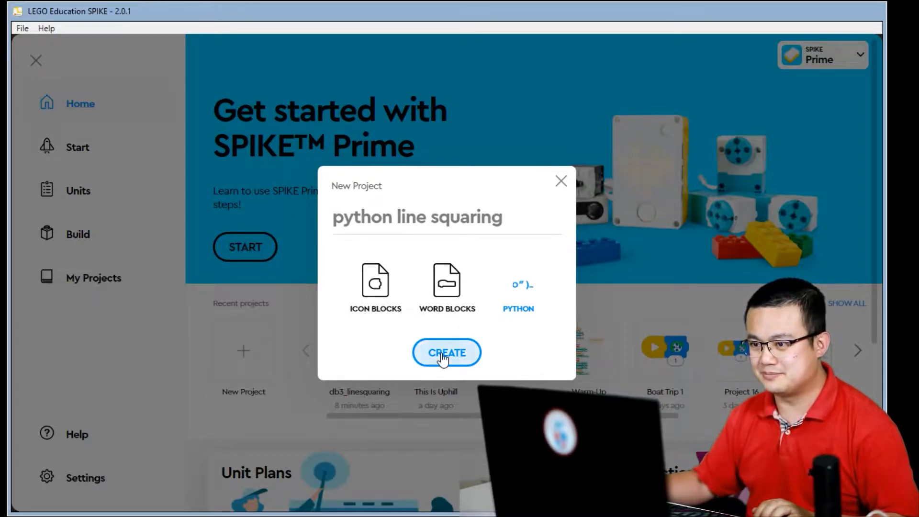
{"action": "left_click", "coordinate": [446, 353]}
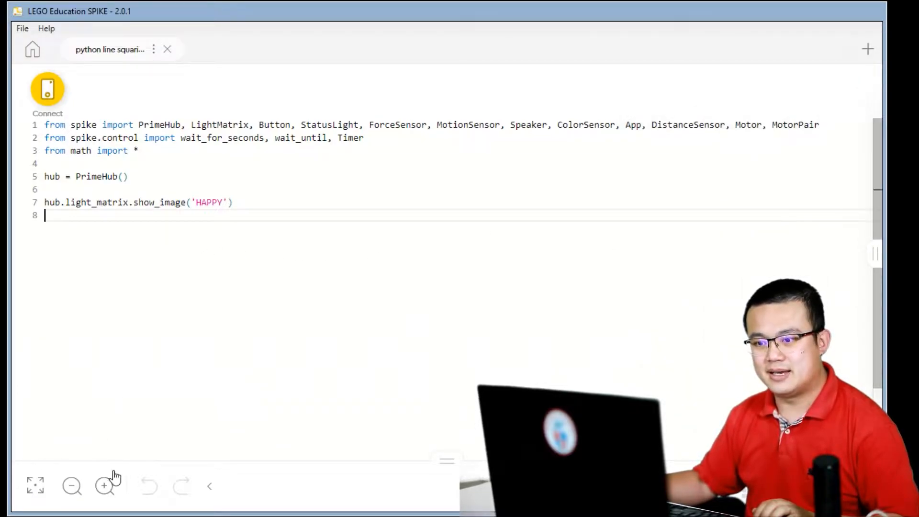
Step: Enlarge the code text and define wheels = MotorPair('C','D')
{"action": "left_click", "coordinate": [104, 487]}
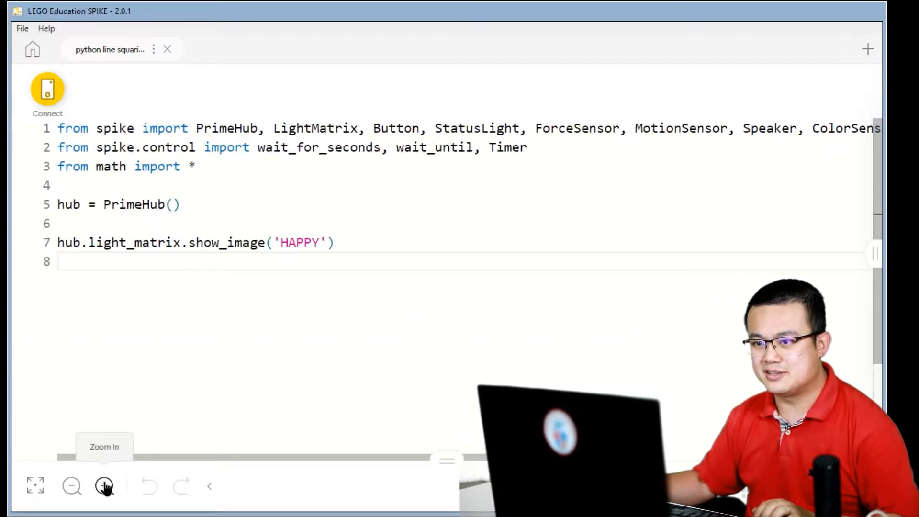
{"action": "left_click", "coordinate": [104, 486]}
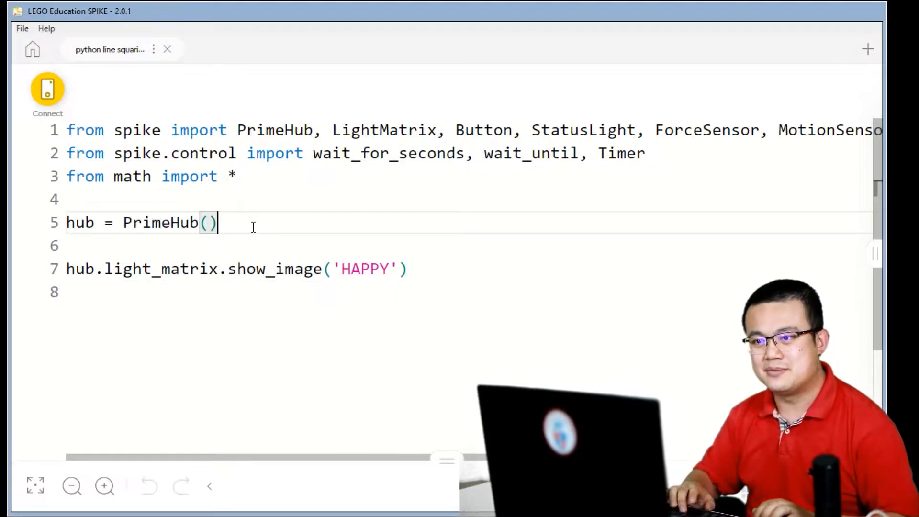
{"action": "type", "text": "wheels"}
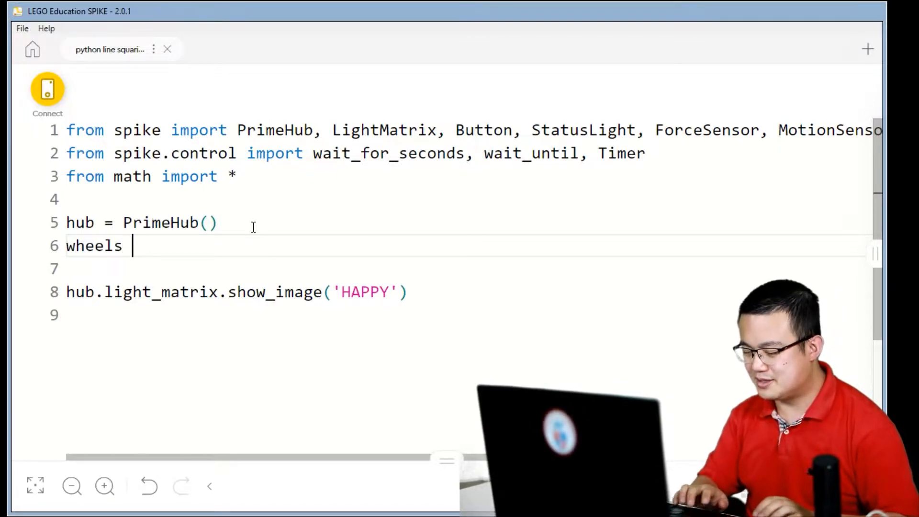
{"action": "type", "text": "= MotorP"}
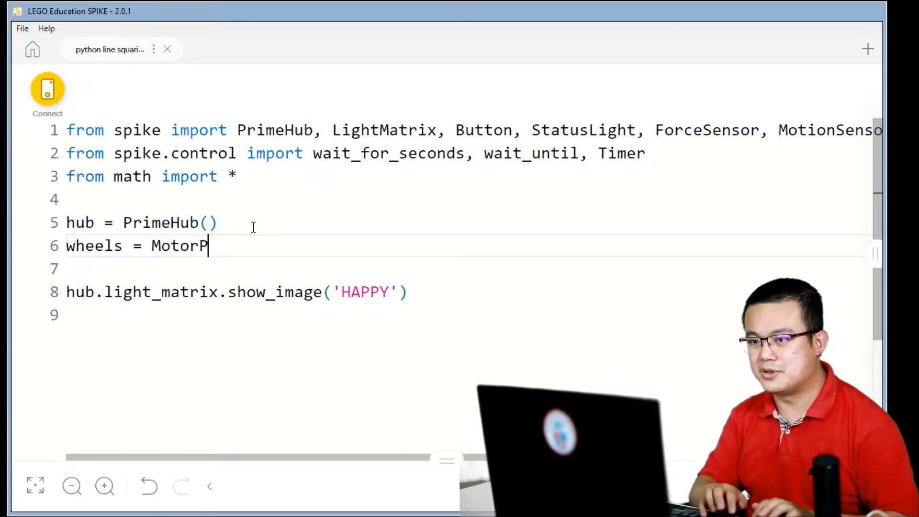
{"action": "type", "text": "air('C',\""}
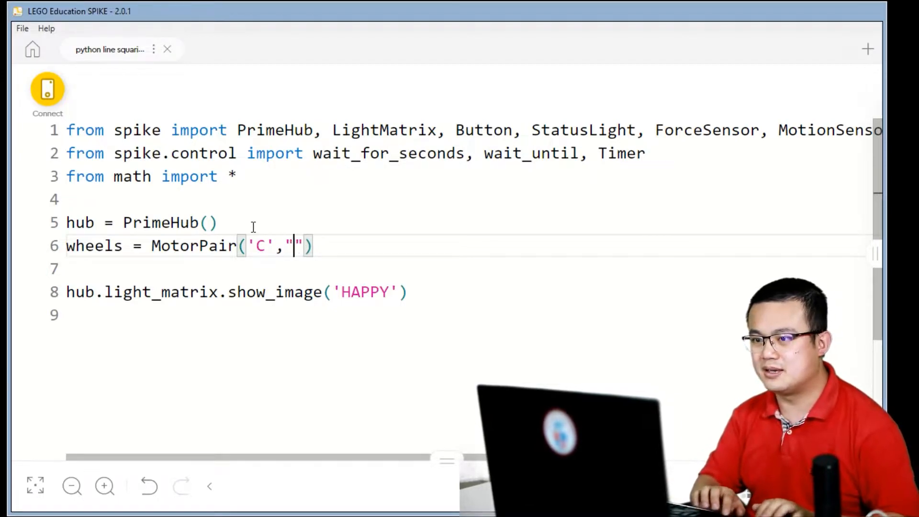
{"action": "type", "text": "D"}
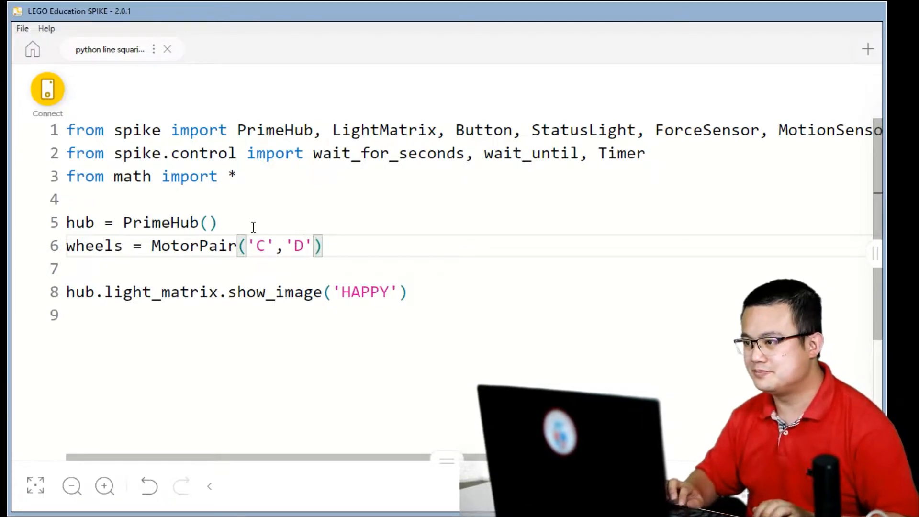
{"action": "key", "text": "Enter"}
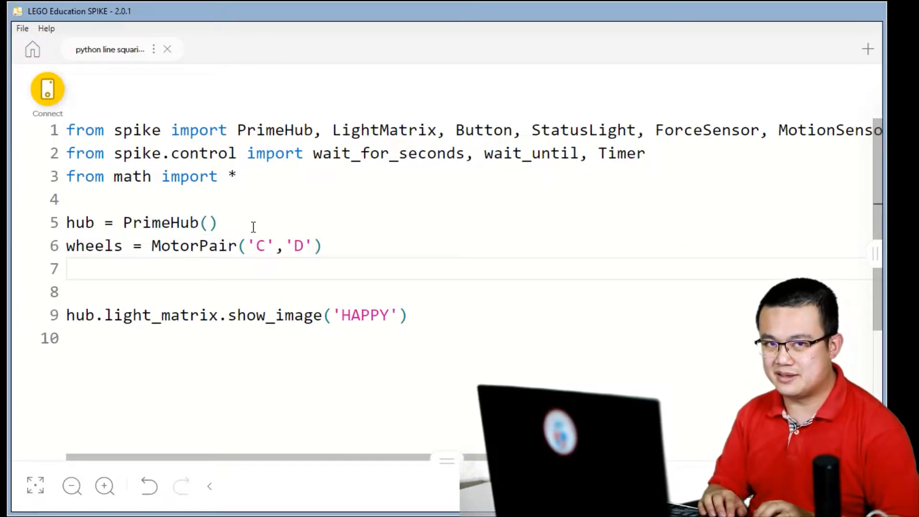
Step: Define left_sensor = ColorSensor('A') and right_sensor = ColorSensor('B')
{"action": "type", "text": "lef"}
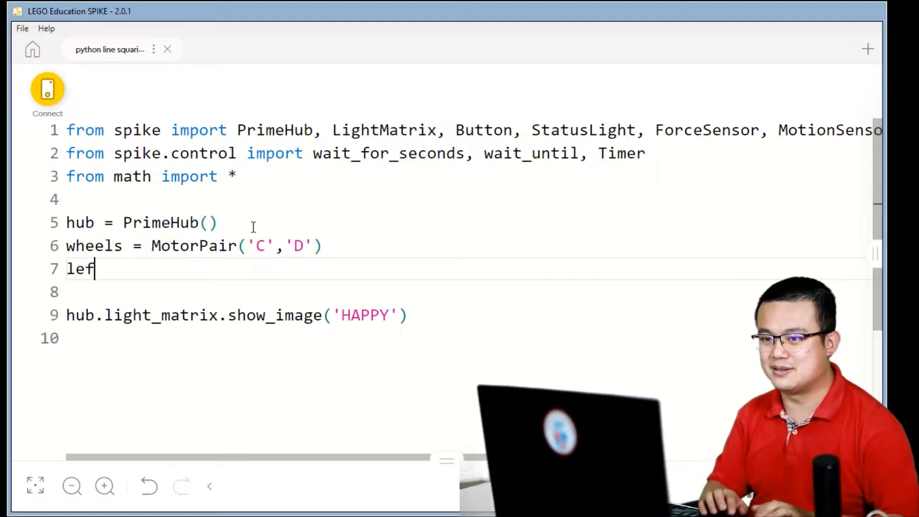
{"action": "type", "text": "t_sensor"}
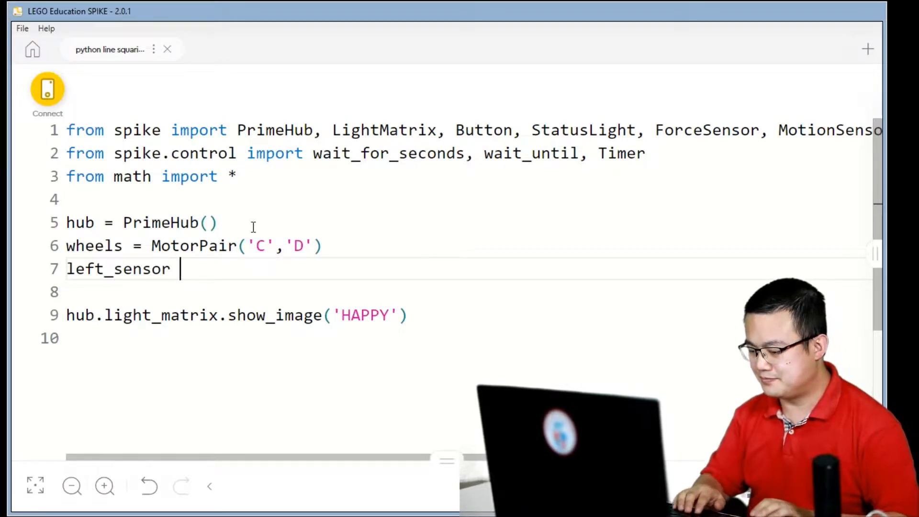
{"action": "type", "text": "= ColorSensor('"}
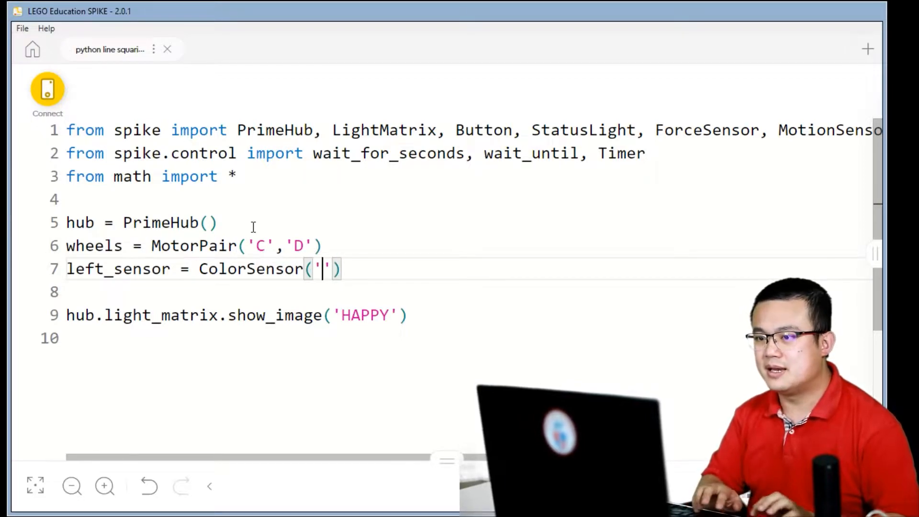
{"action": "type", "text": "A"}
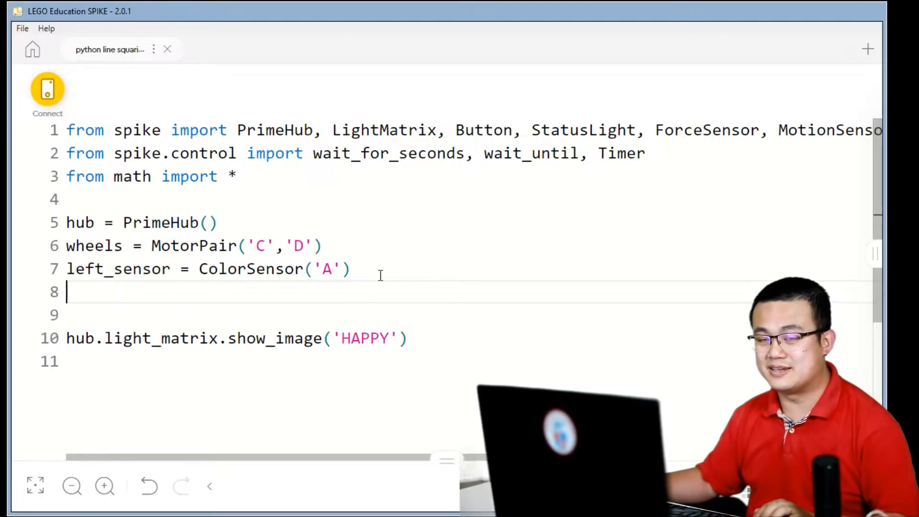
{"action": "type", "text": "right"}
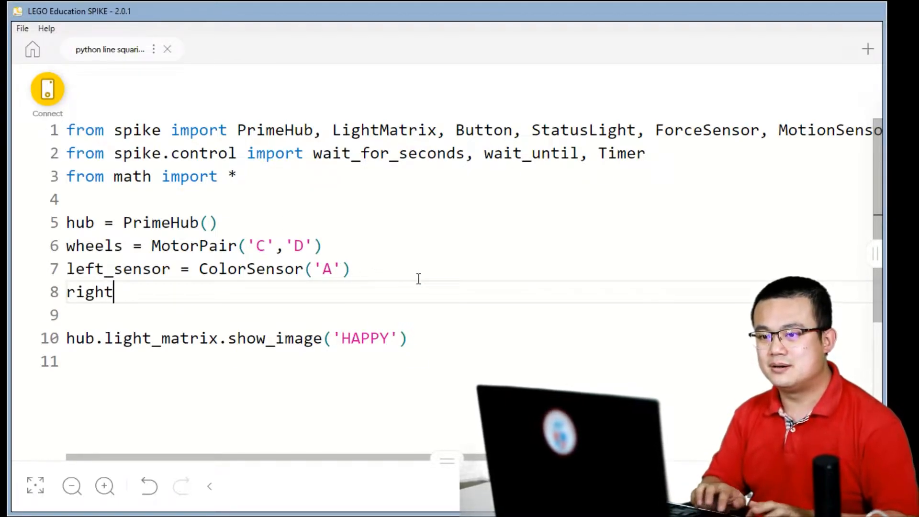
{"action": "type", "text": "_sensor ="}
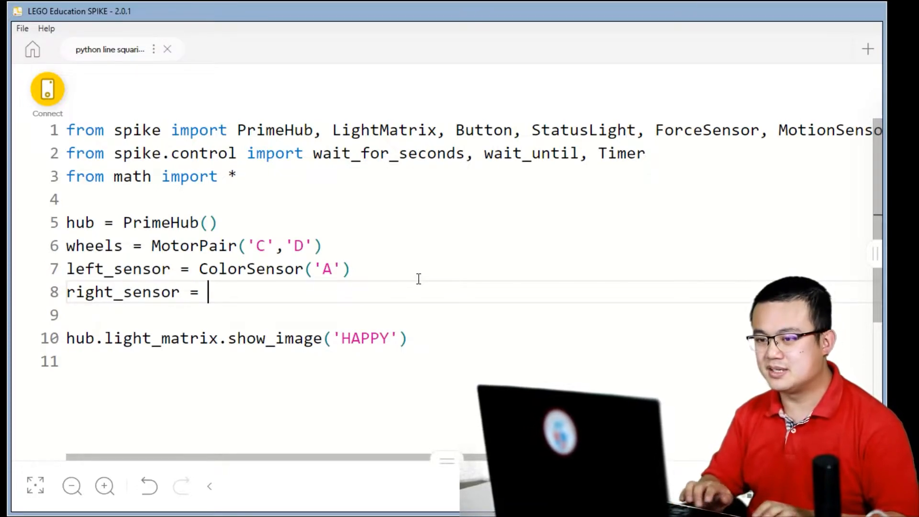
{"action": "type", "text": "Color"}
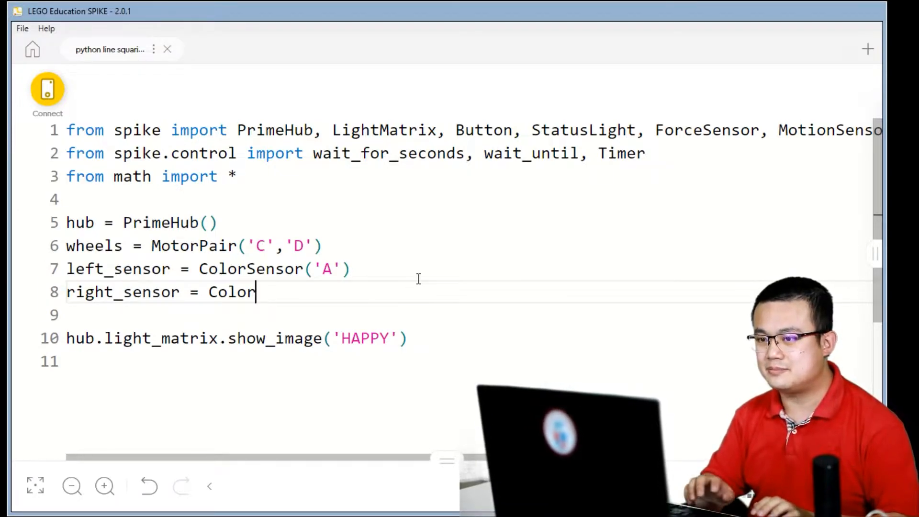
{"action": "type", "text": "Sensor('')"}
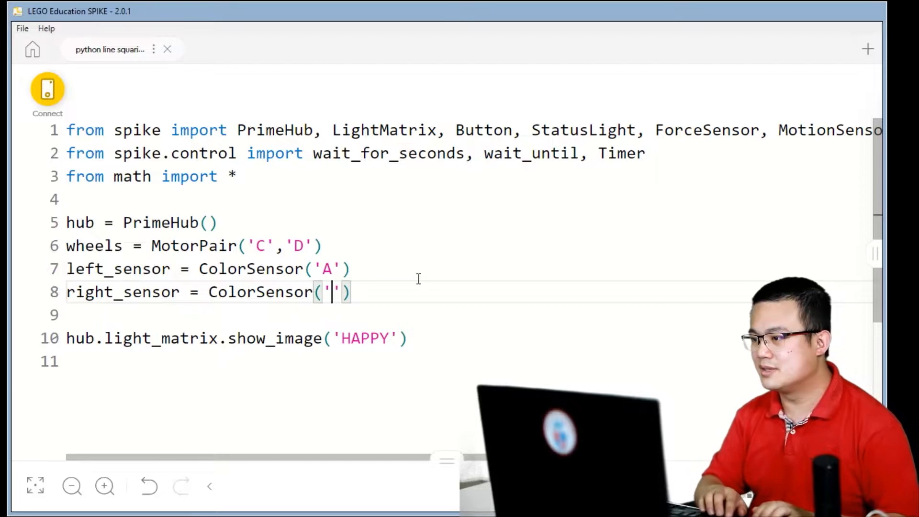
{"action": "type", "text": "B"}
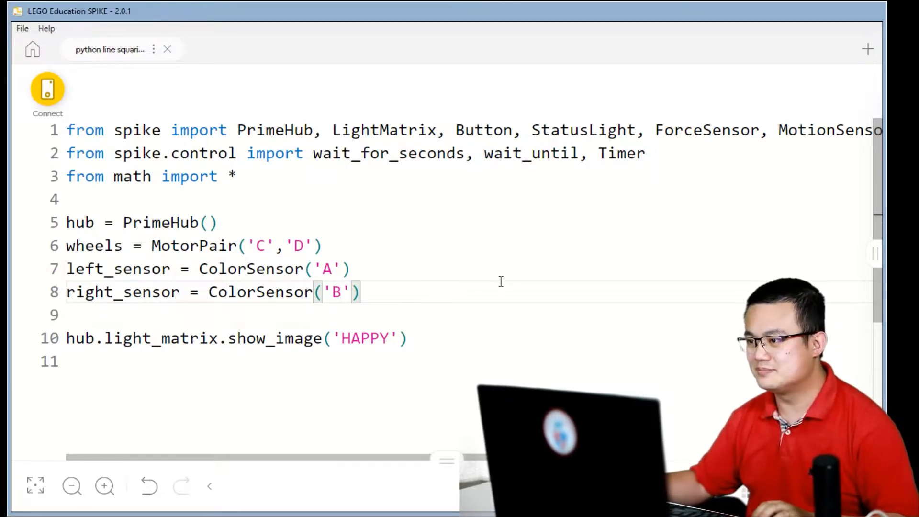
{"action": "scroll", "scroll_direction": "down", "scroll_amount": 3}
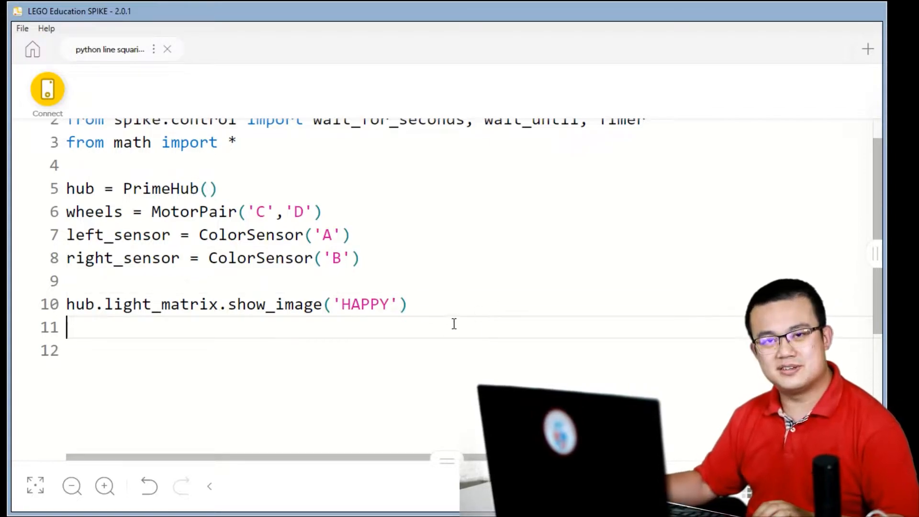
{"action": "mouse_move", "coordinate": [533, 286]}
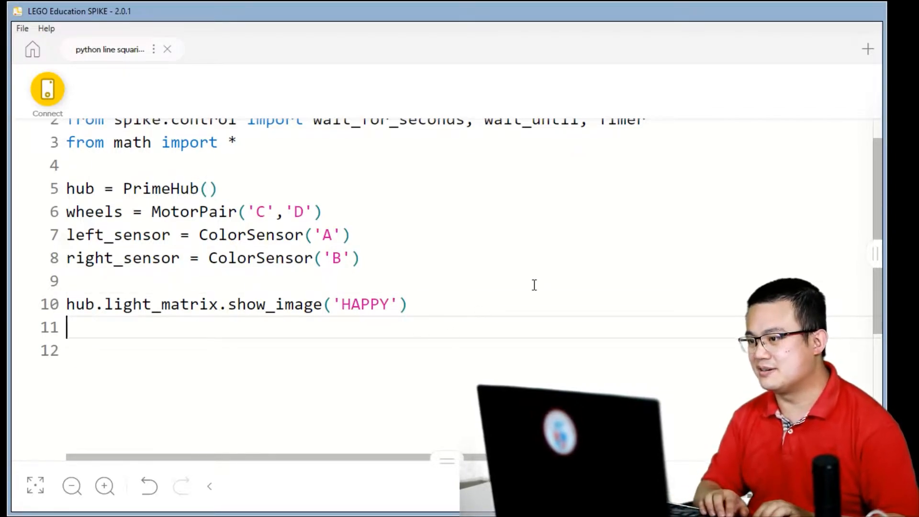
Step: Add the def sensed_color(): function header with an indented body line
{"action": "type", "text": "def"}
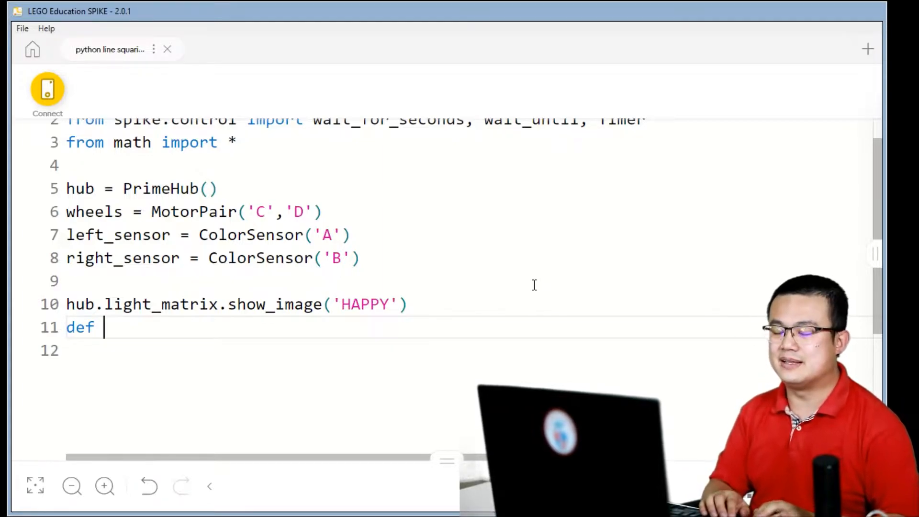
{"action": "type", "text": "sensed"}
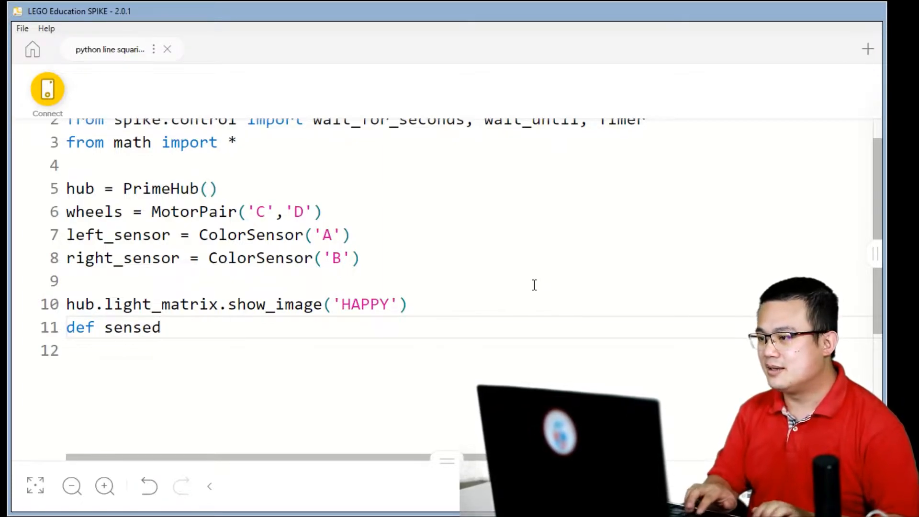
{"action": "type", "text": "_co"}
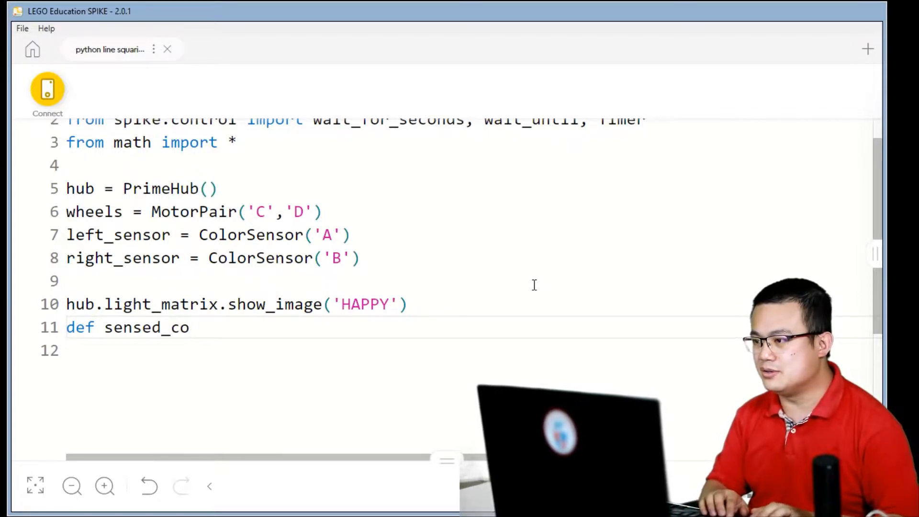
{"action": "type", "text": "lor()"}
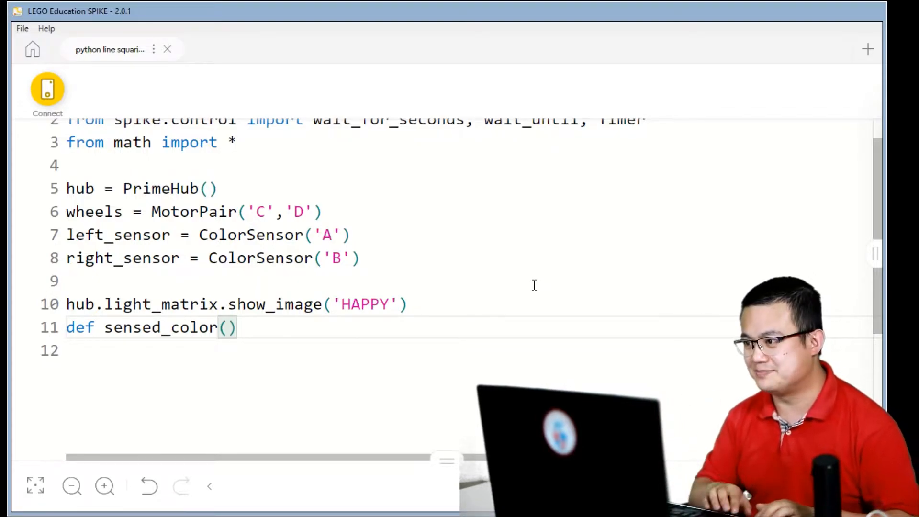
{"action": "type", "text": ":"}
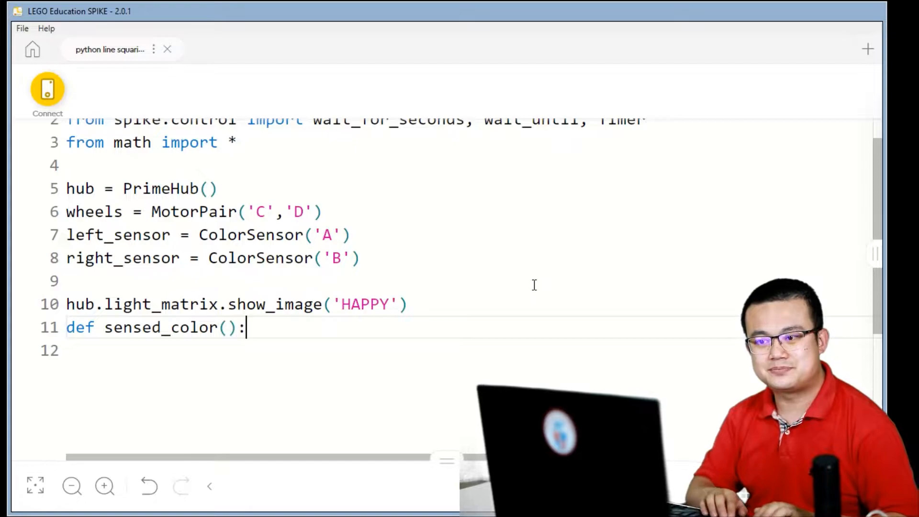
{"action": "key", "text": "enter"}
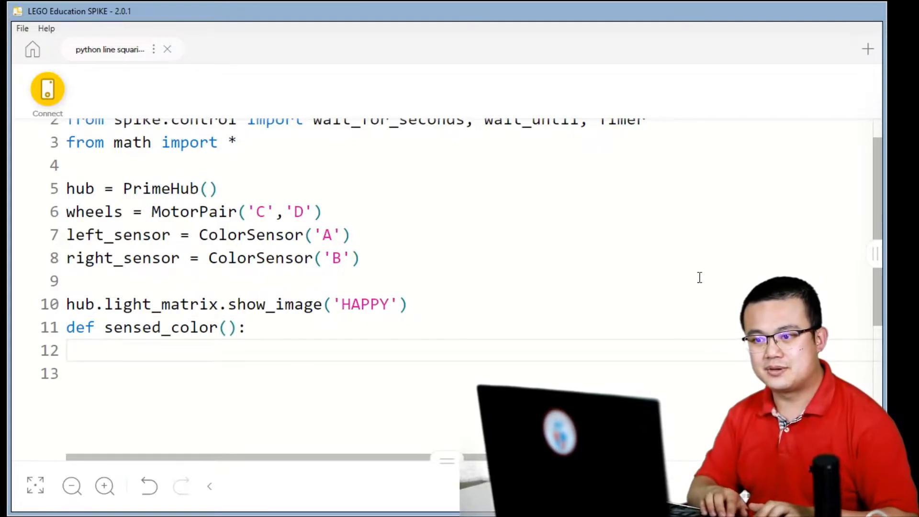
Step: Begin the return statement with left_sensor.get_color()=='red'
{"action": "type", "text": "return"}
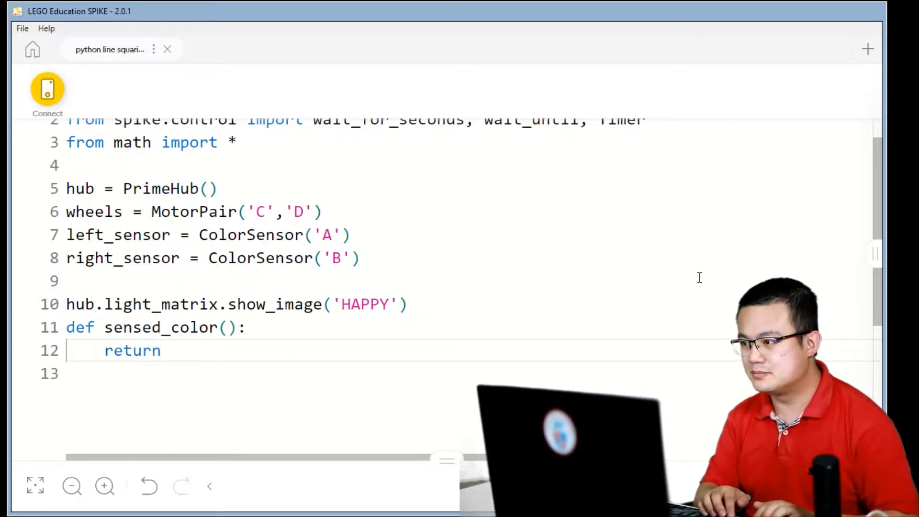
{"action": "type", "text": "left_senso"}
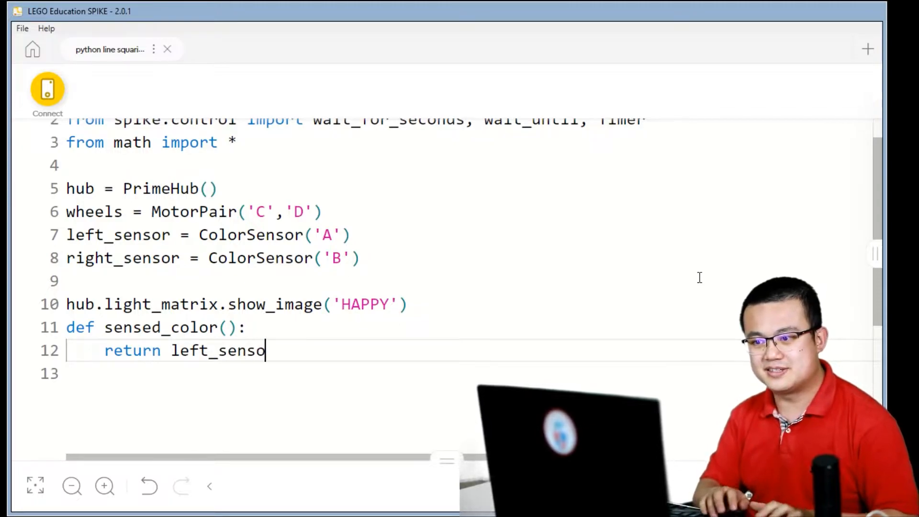
{"action": "type", "text": "r.get_co"}
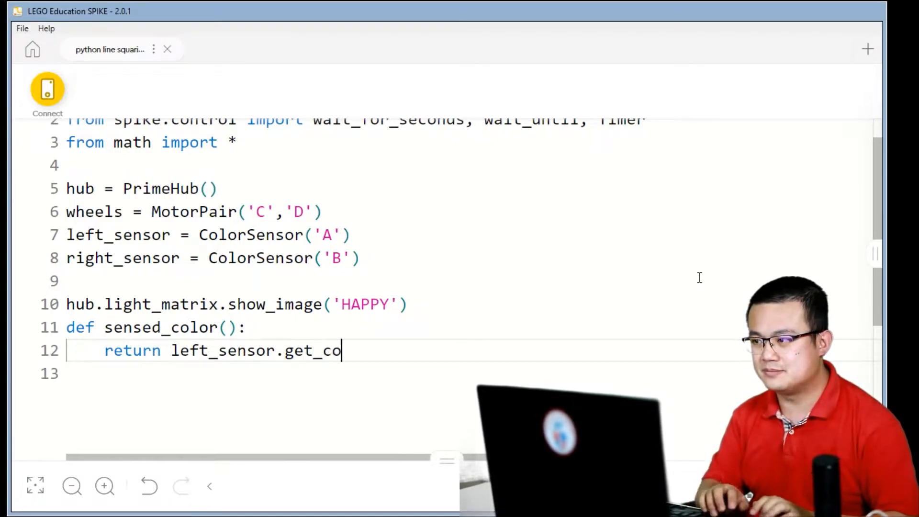
{"action": "type", "text": "lor()="}
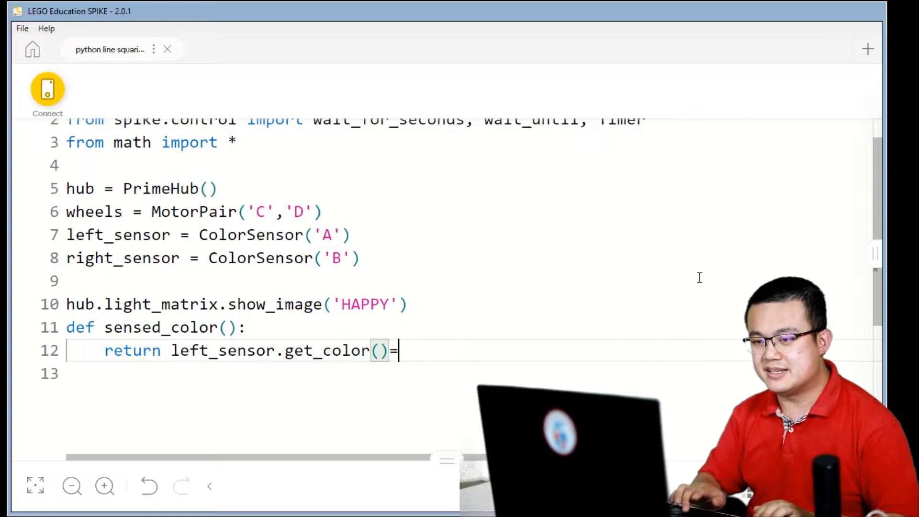
{"action": "type", "text": "="}
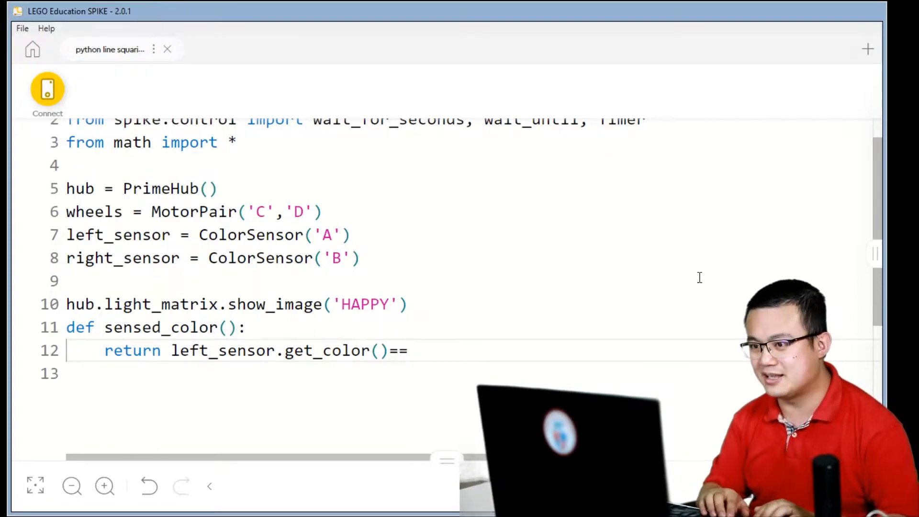
{"action": "type", "text": "'red' o"}
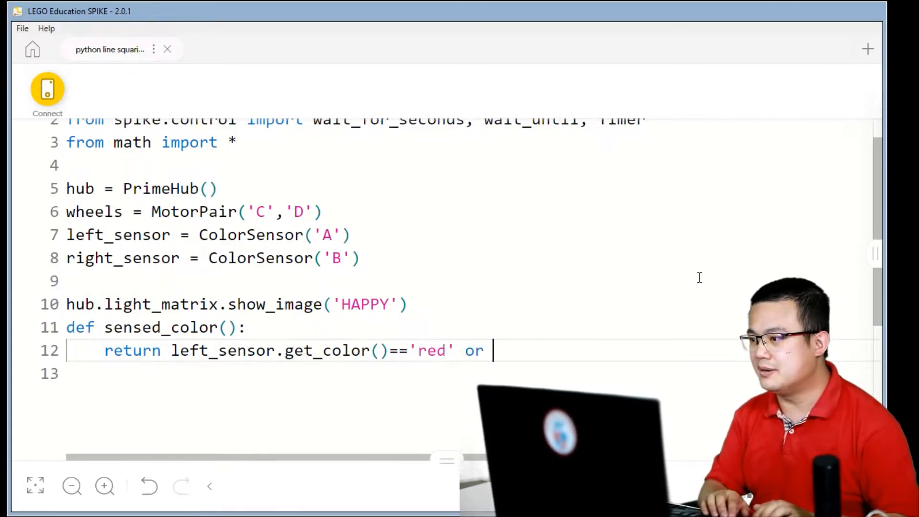
Step: Add the right_sensor.get_color()=='red' check and start typing 'def line'
{"action": "type", "text": "right_se"}
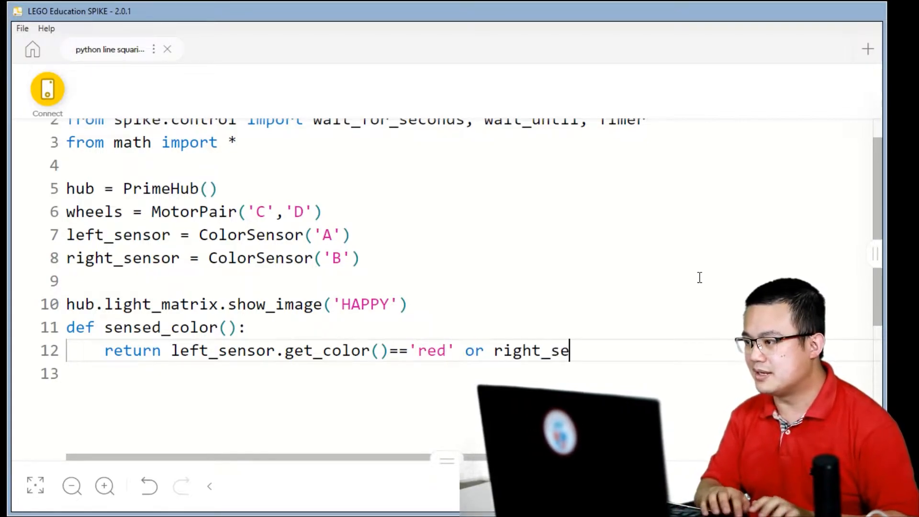
{"action": "type", "text": "nsor.get_"}
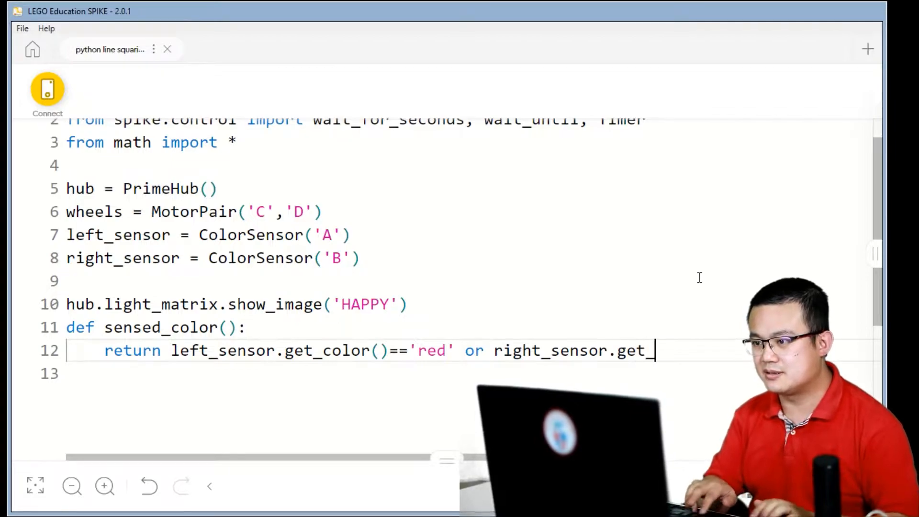
{"action": "type", "text": "color"}
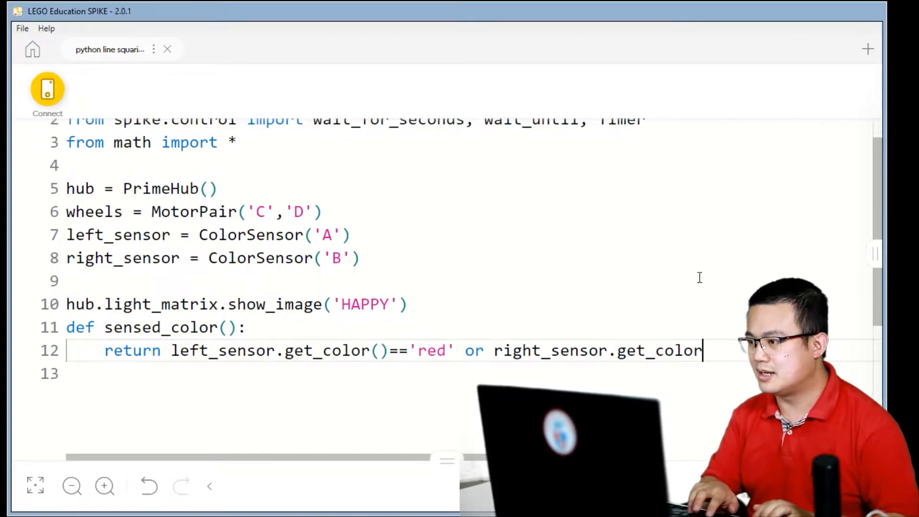
{"action": "type", "text": "()"}
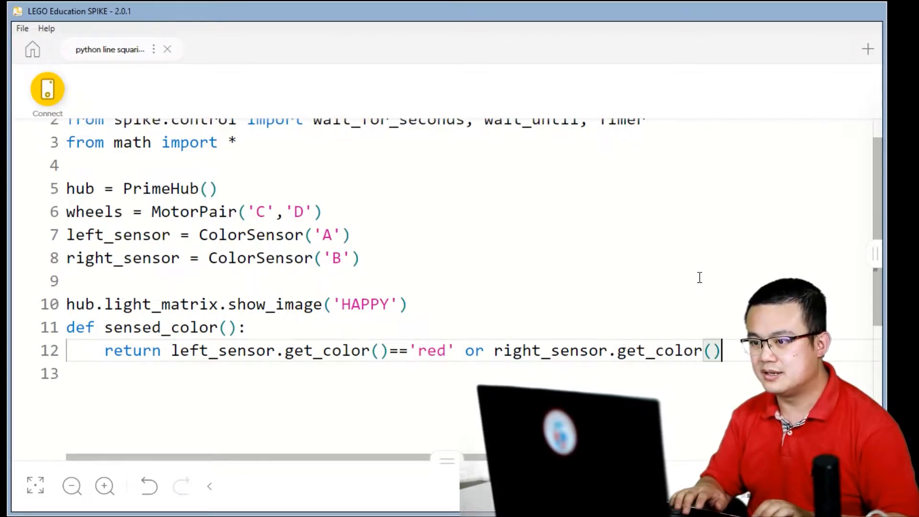
{"action": "type", "text": "=='"}
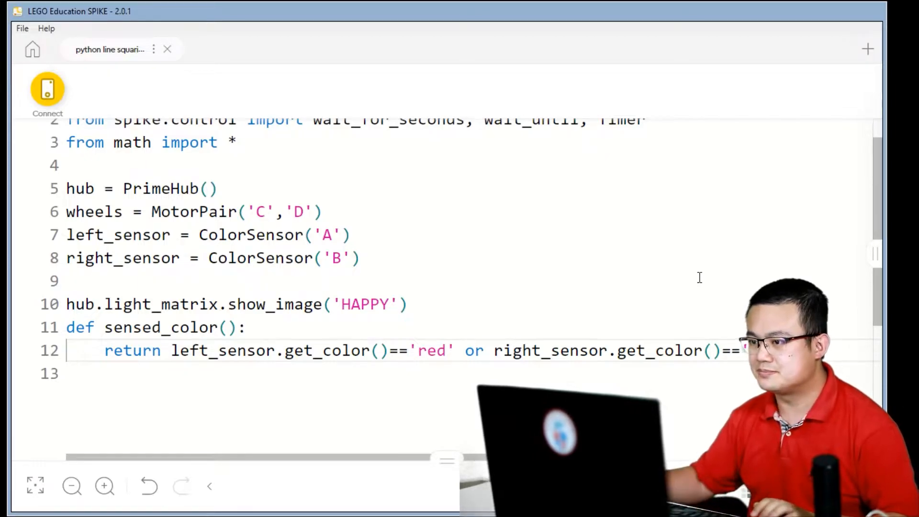
{"action": "mouse_move", "coordinate": [235, 418]}
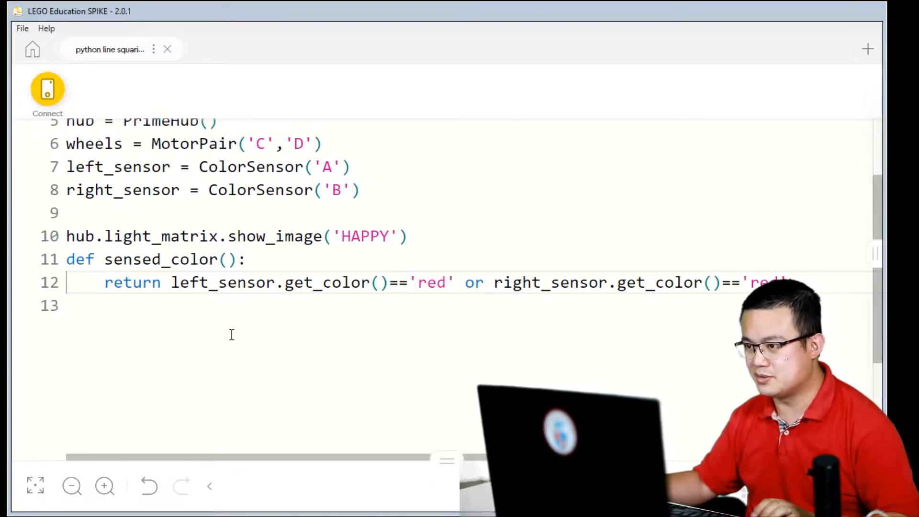
{"action": "scroll", "scroll_direction": "down", "scroll_amount": 3}
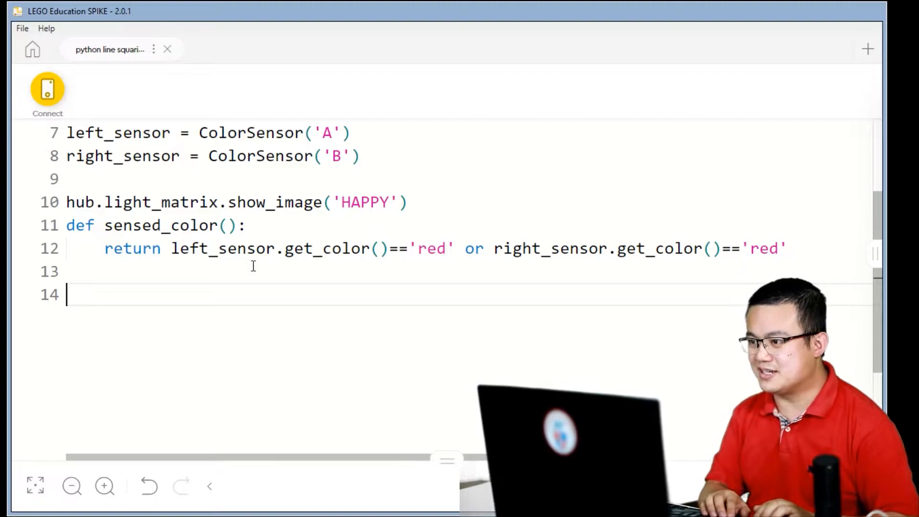
{"action": "type", "text": "def line"}
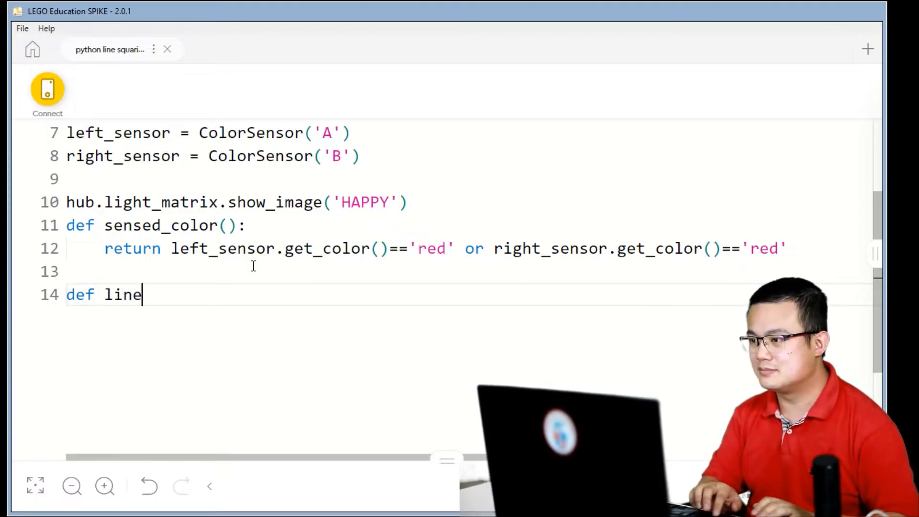
Step: Complete the def line_square(speed): header and start its body
{"action": "type", "text": "_square()"}
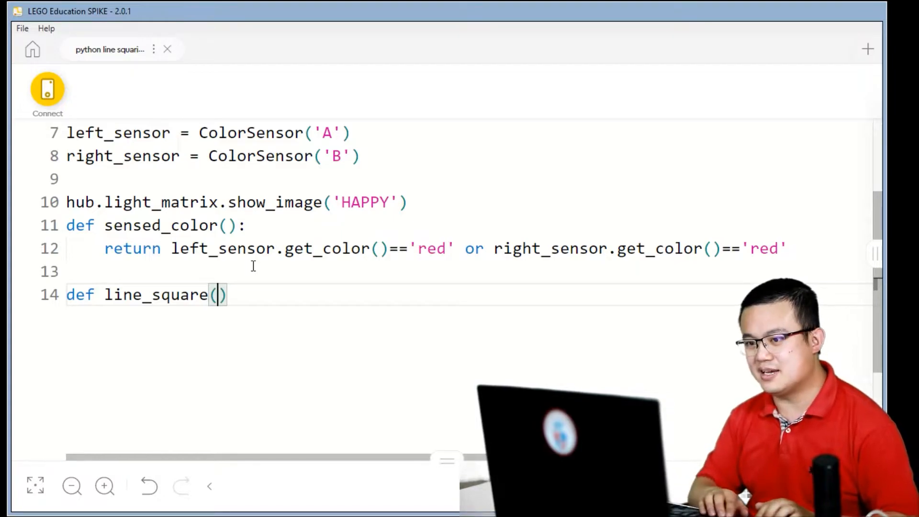
{"action": "type", "text": "speed"}
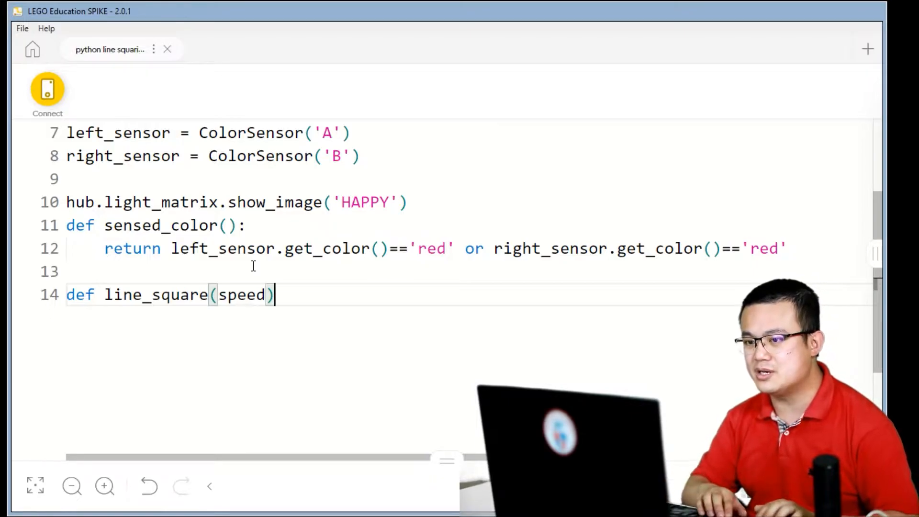
{"action": "scroll", "scroll_direction": "down", "scroll_amount": 3}
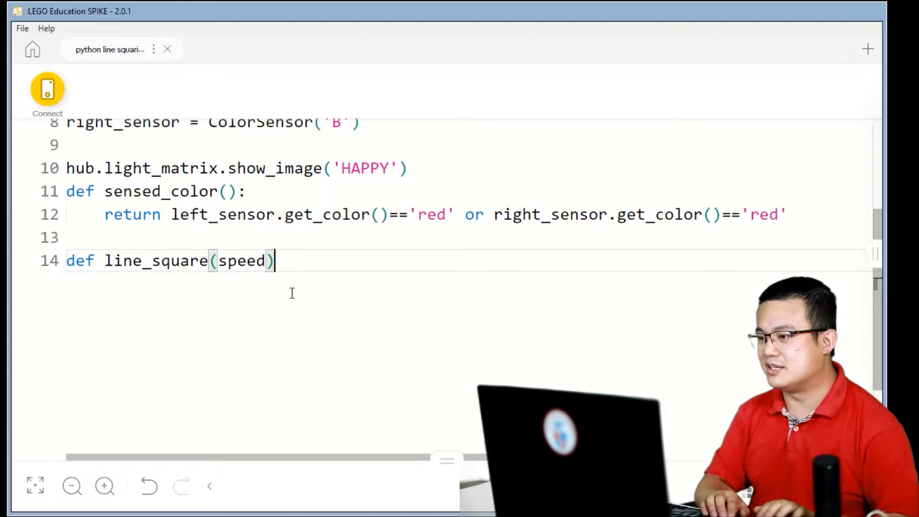
{"action": "type", "text": ":"}
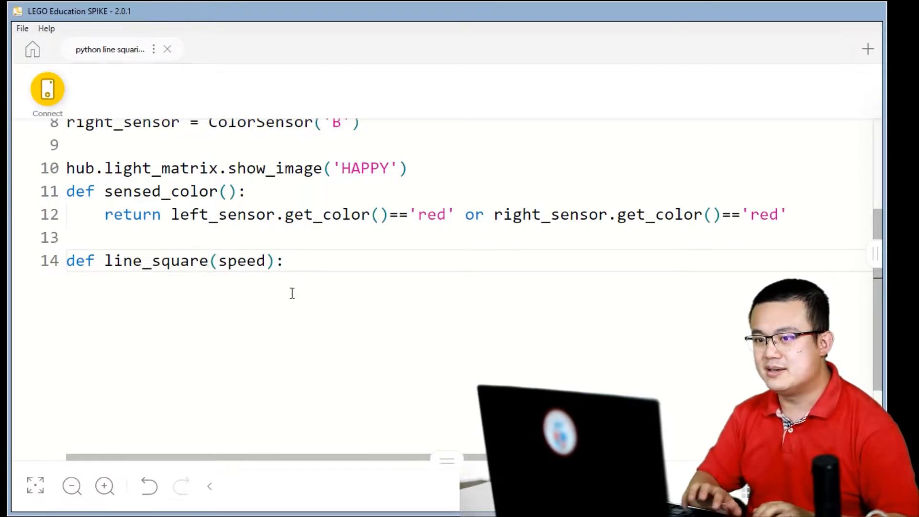
{"action": "key", "text": "enter"}
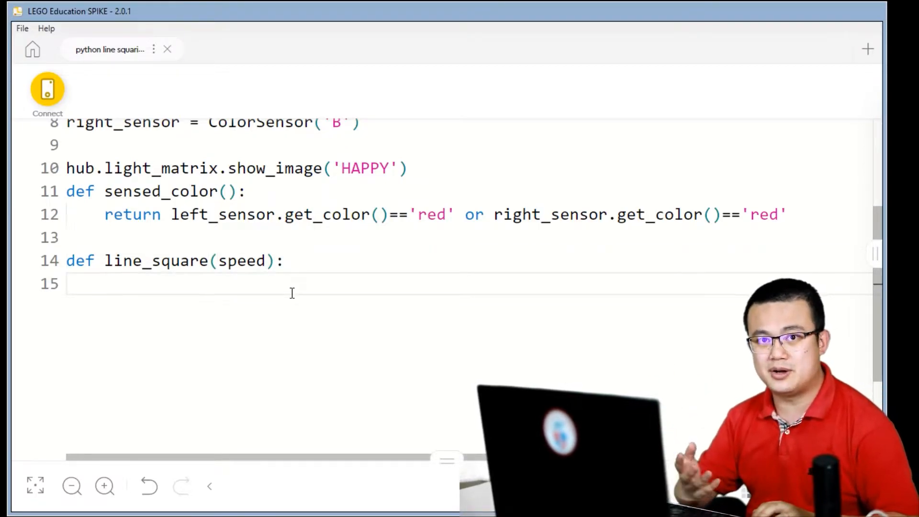
Step: Add wheels.start(0,speed) as the first statement, then a new line
{"action": "type", "text": "wheels.star"}
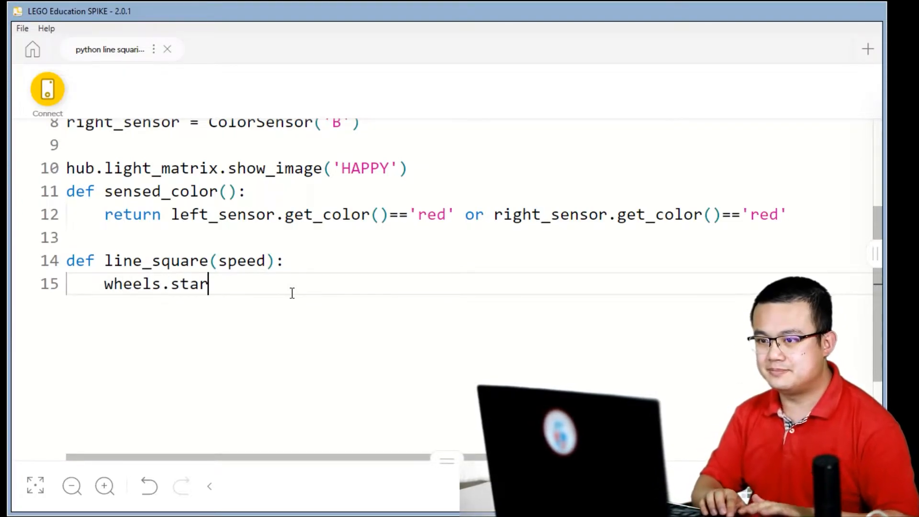
{"action": "type", "text": "t(0"}
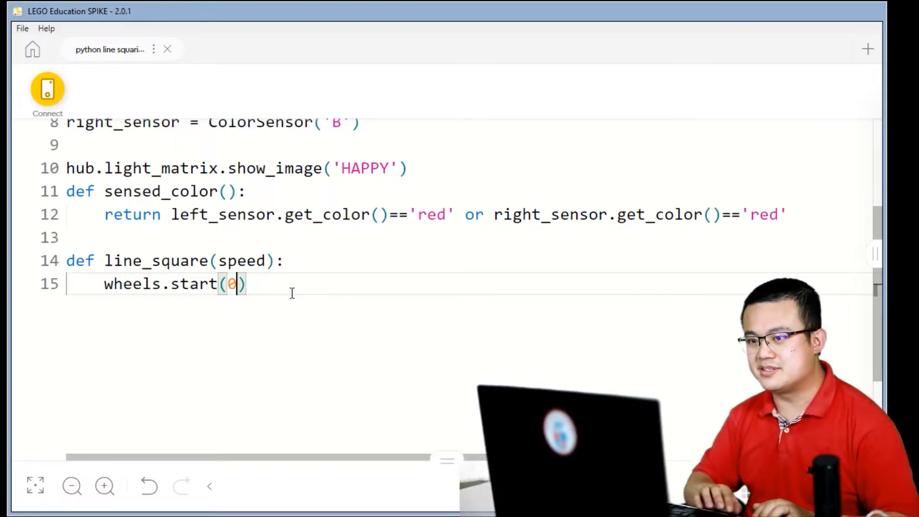
{"action": "type", "text": ","}
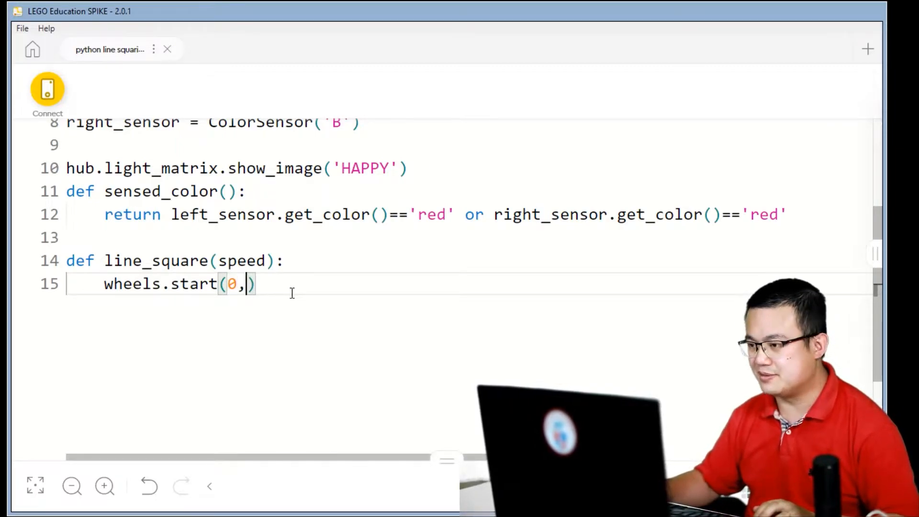
{"action": "type", "text": "s"}
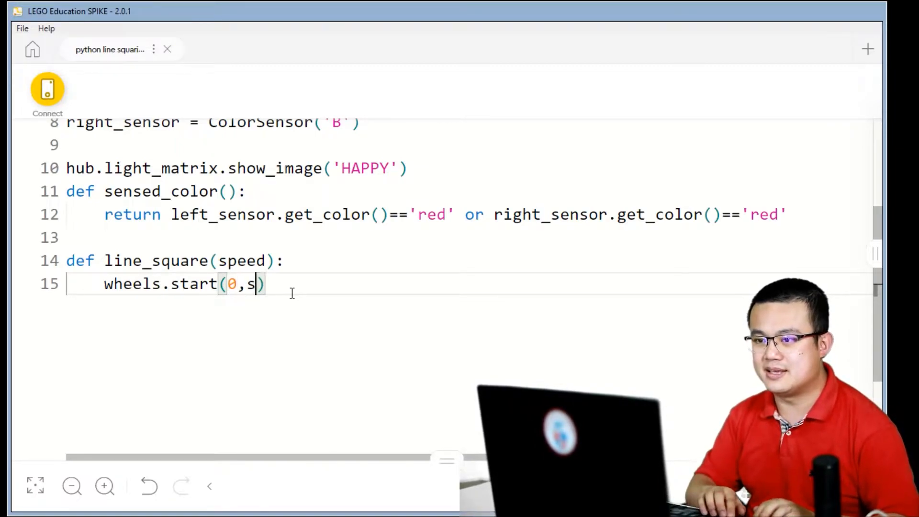
{"action": "type", "text": "peed"}
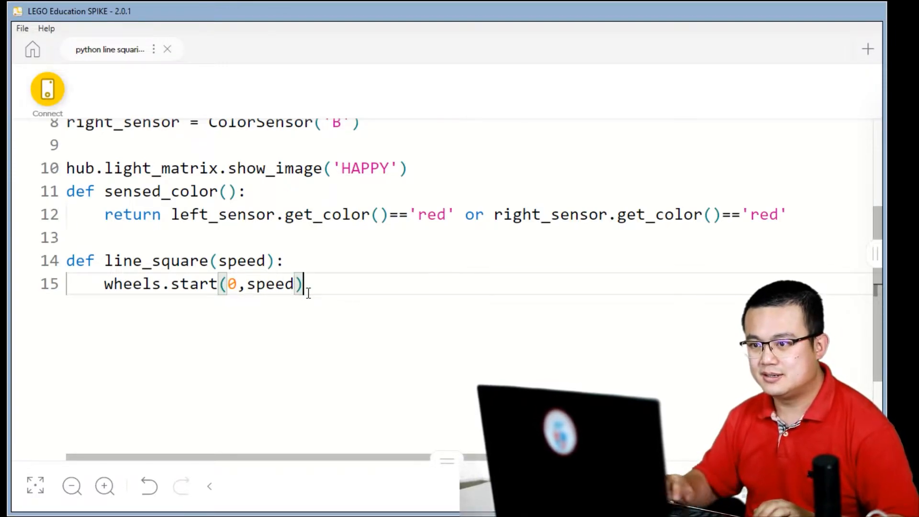
{"action": "key", "text": "enter"}
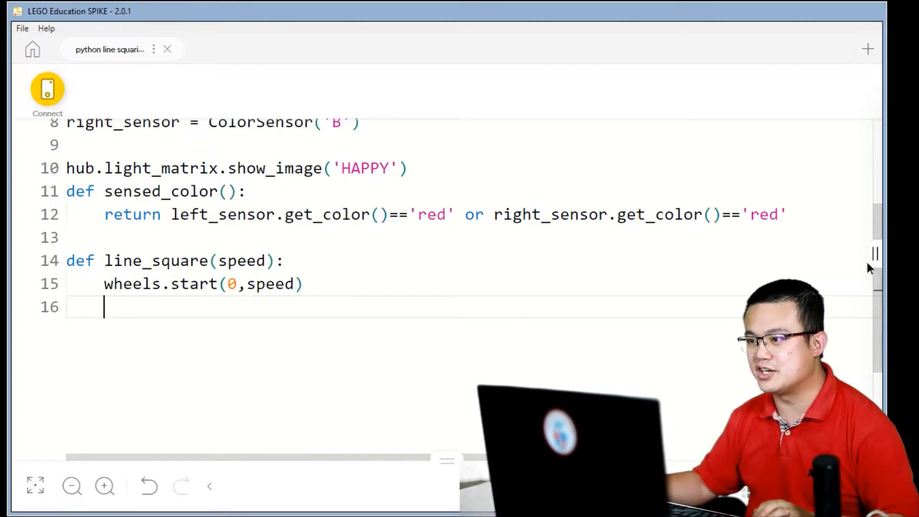
{"action": "left_click", "coordinate": [875, 253]}
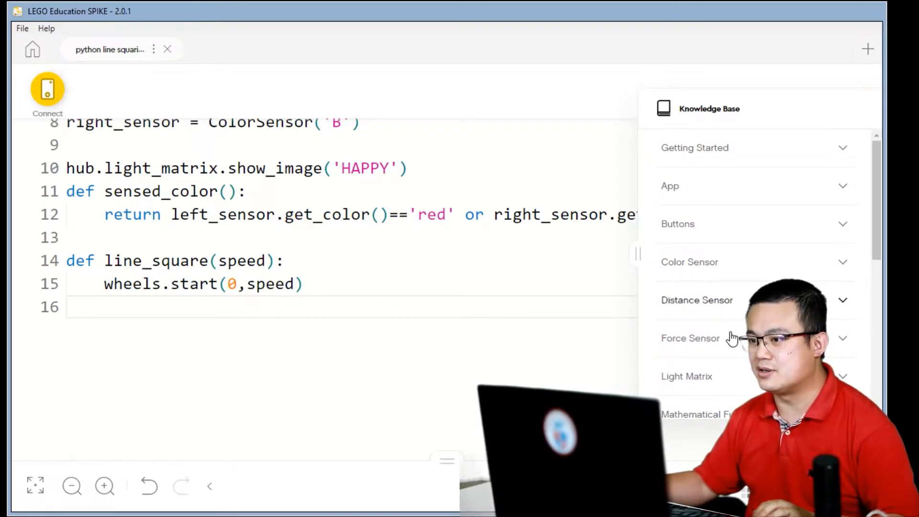
{"action": "scroll", "scroll_direction": "down", "scroll_amount": 3}
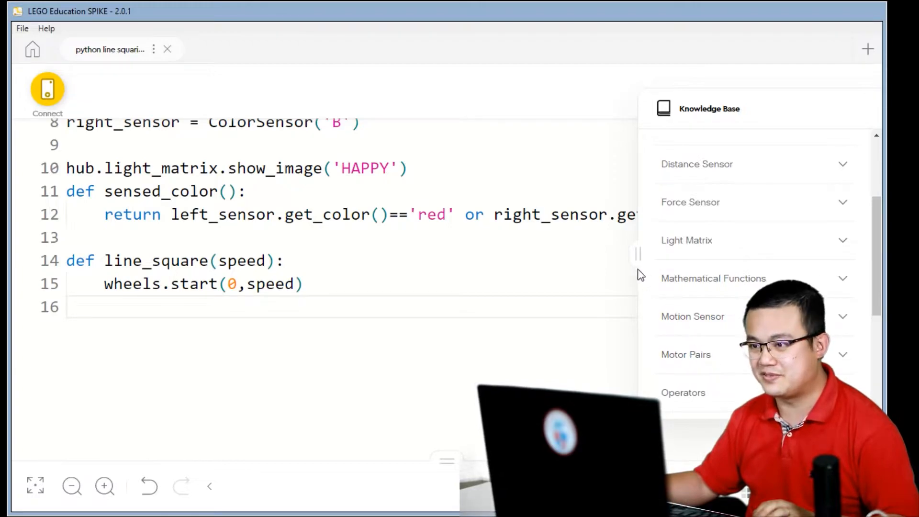
{"action": "left_click", "coordinate": [638, 254]}
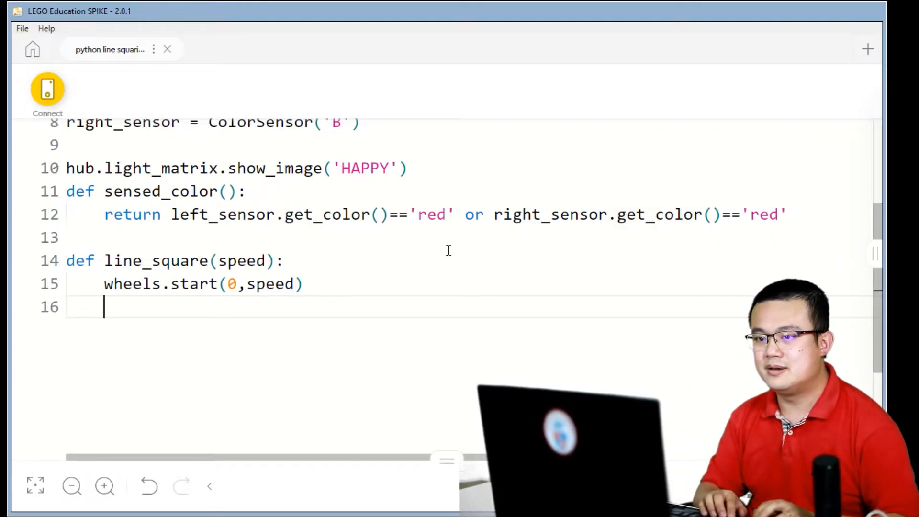
Step: Add wait_until(sensed_color) on line 16 and move to line 17
{"action": "type", "text": "wait"}
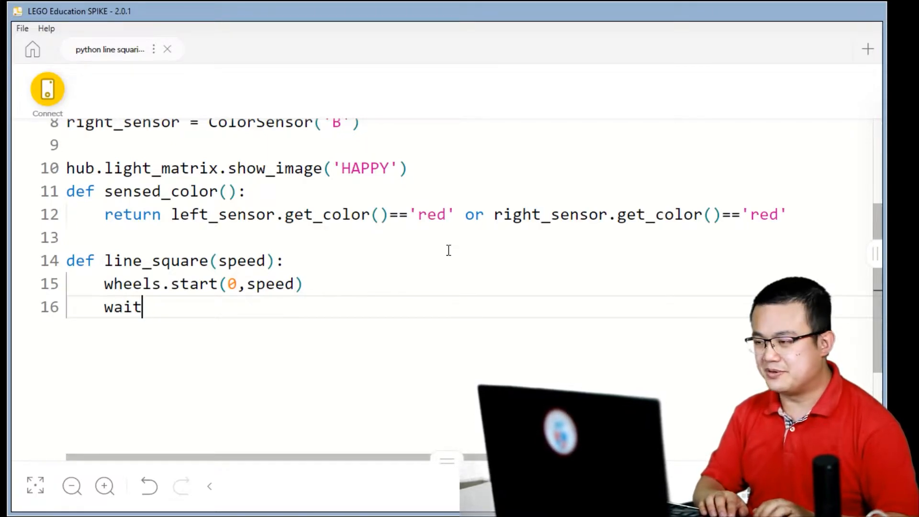
{"action": "type", "text": "_un"}
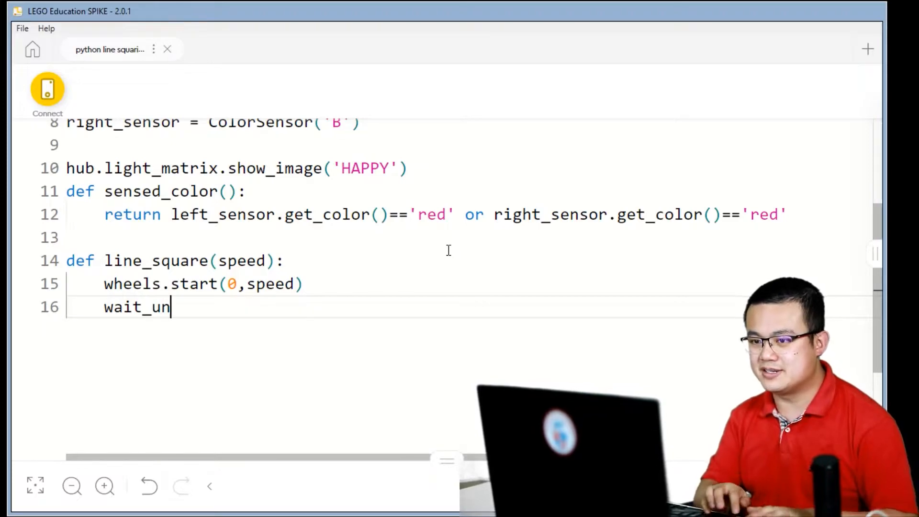
{"action": "type", "text": "til(se"}
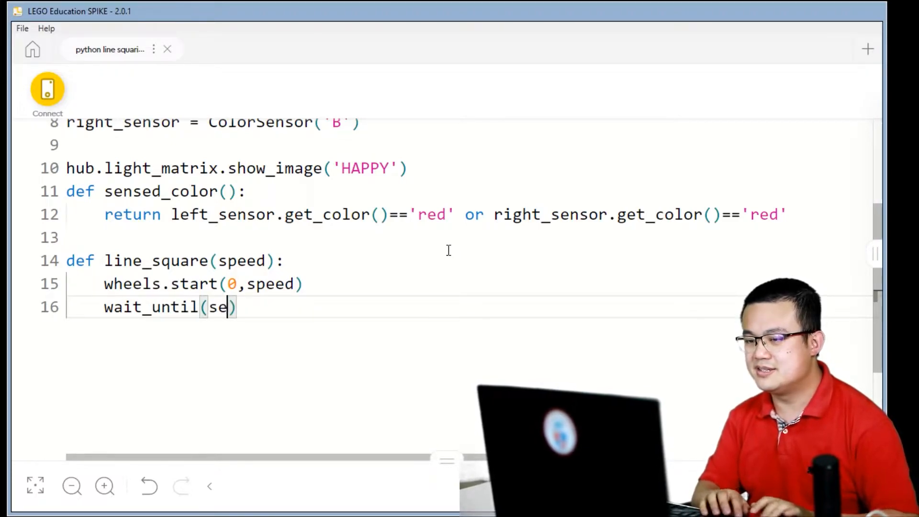
{"action": "type", "text": "nsed_color"}
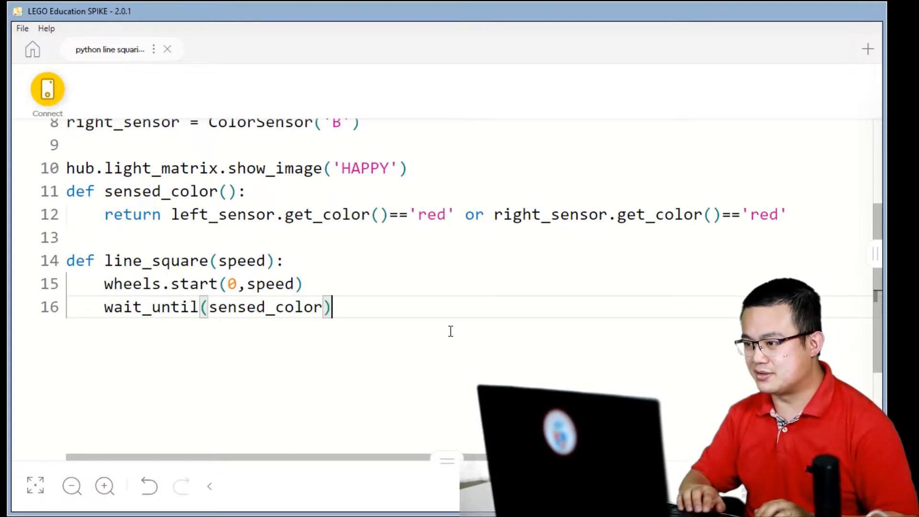
{"action": "mouse_move", "coordinate": [447, 328]}
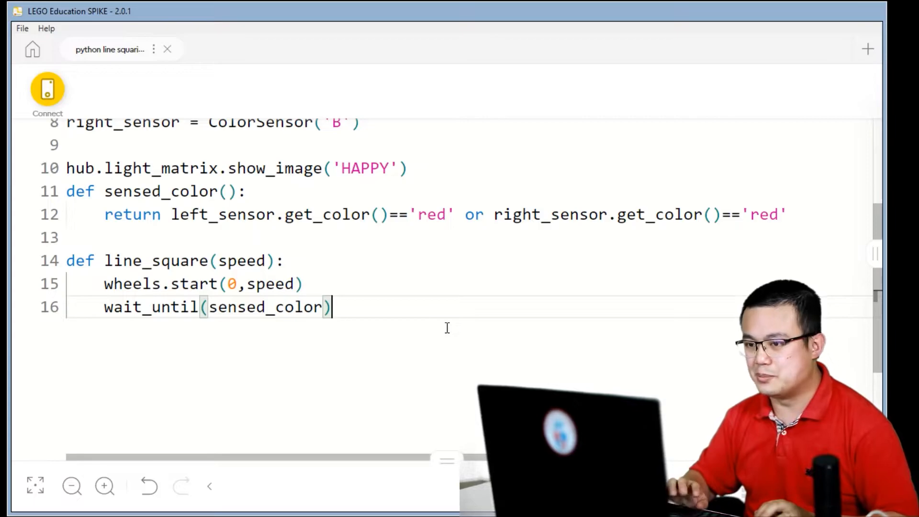
{"action": "key", "text": "enter"}
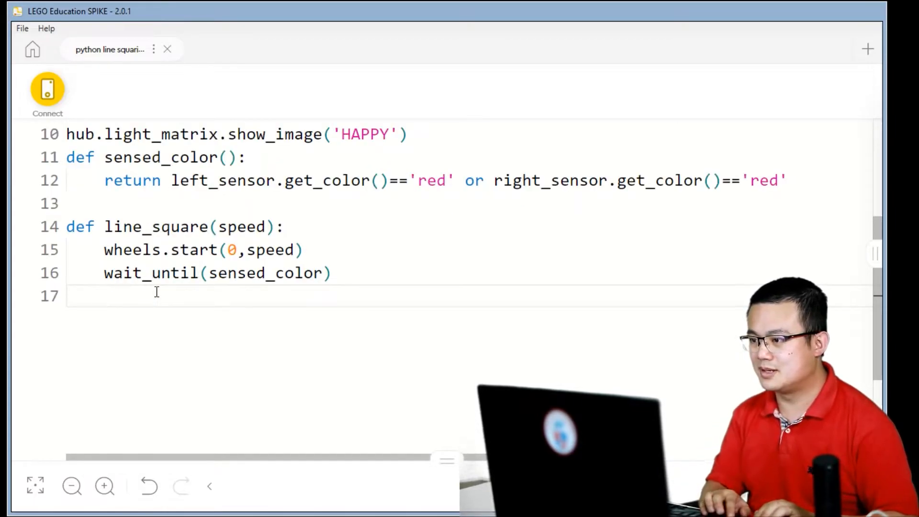
Step: Add the condition if left_sensor.get_color()=='red': on line 17
{"action": "type", "text": "if left_"}
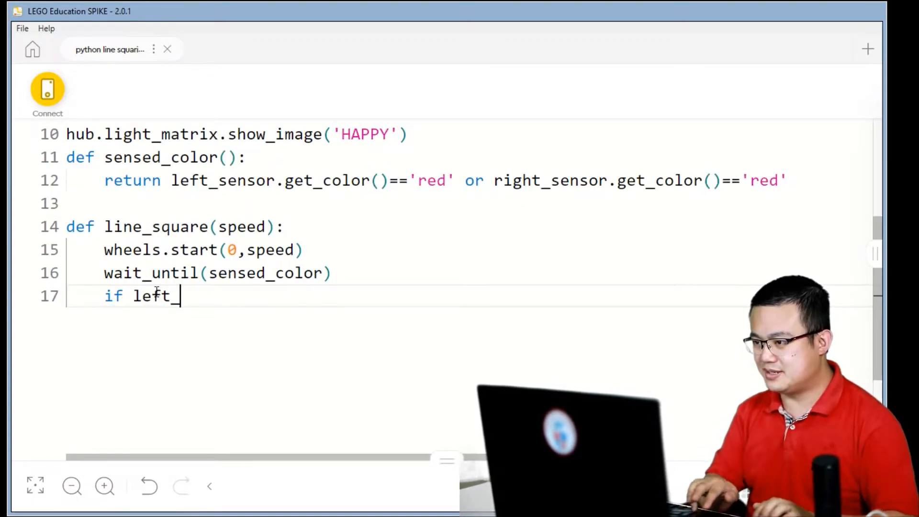
{"action": "type", "text": "sensor.ge"}
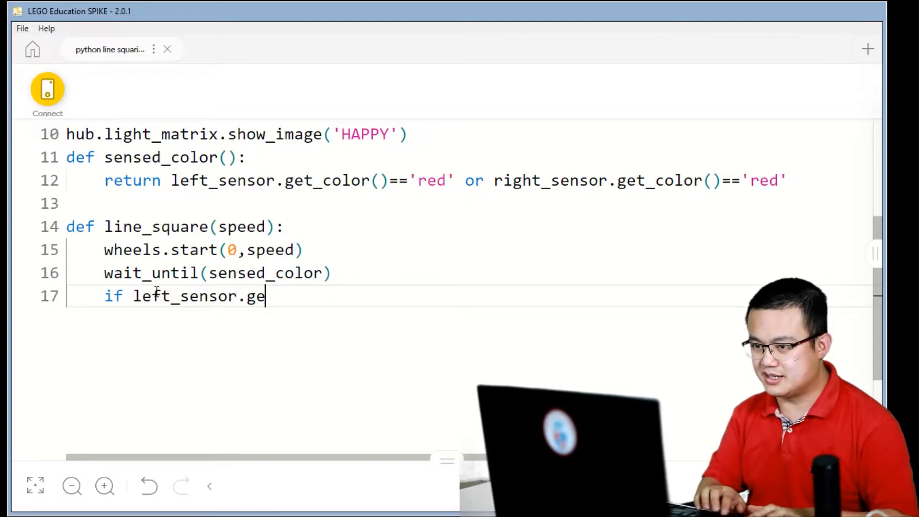
{"action": "type", "text": "t_col"}
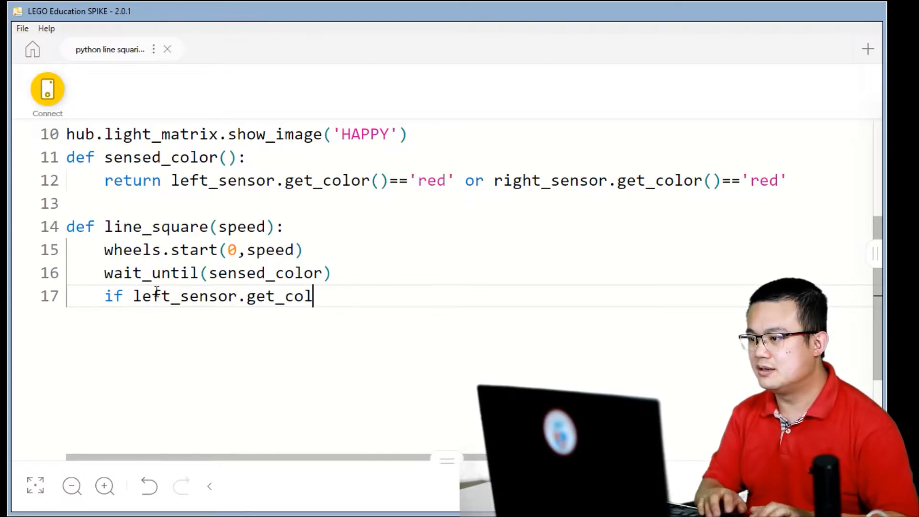
{"action": "type", "text": "or()="}
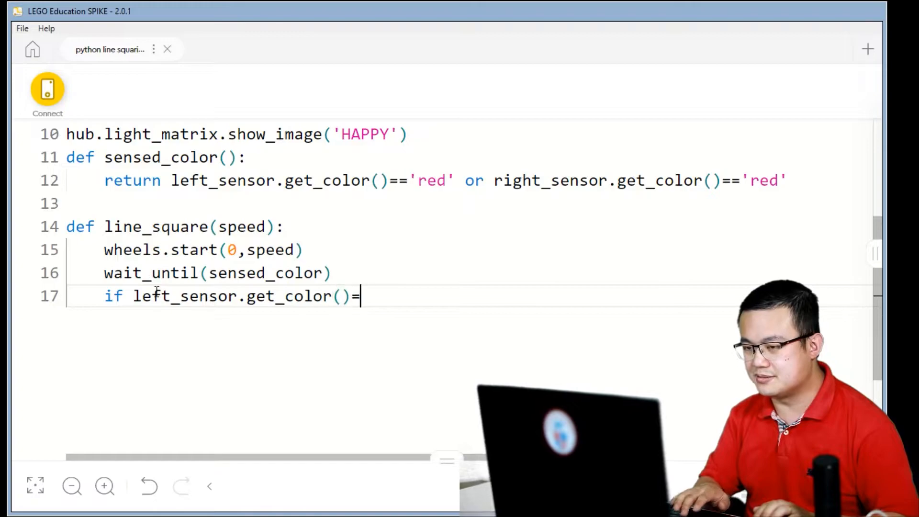
{"action": "type", "text": "='red':"}
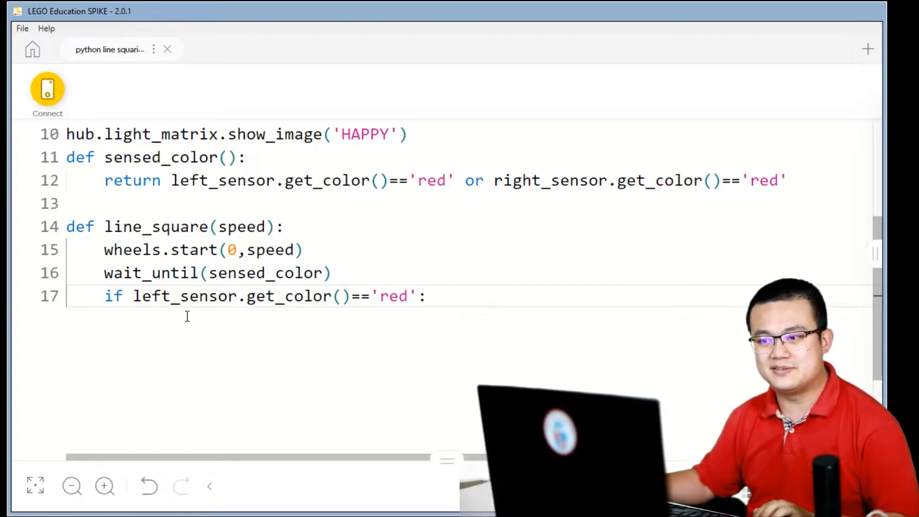
{"action": "mouse_move", "coordinate": [410, 314]}
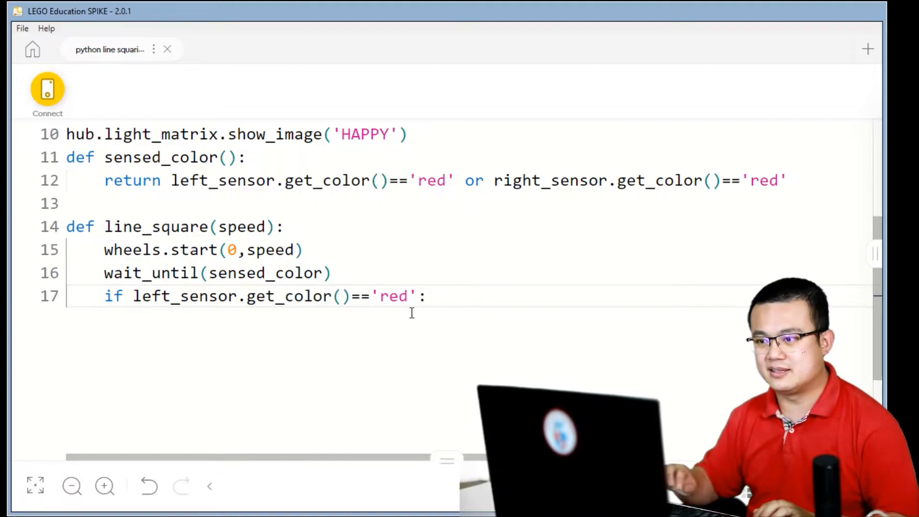
Step: Inside the if, call wheels.start_tank(-5,speed)
{"action": "type", "text": "whee"}
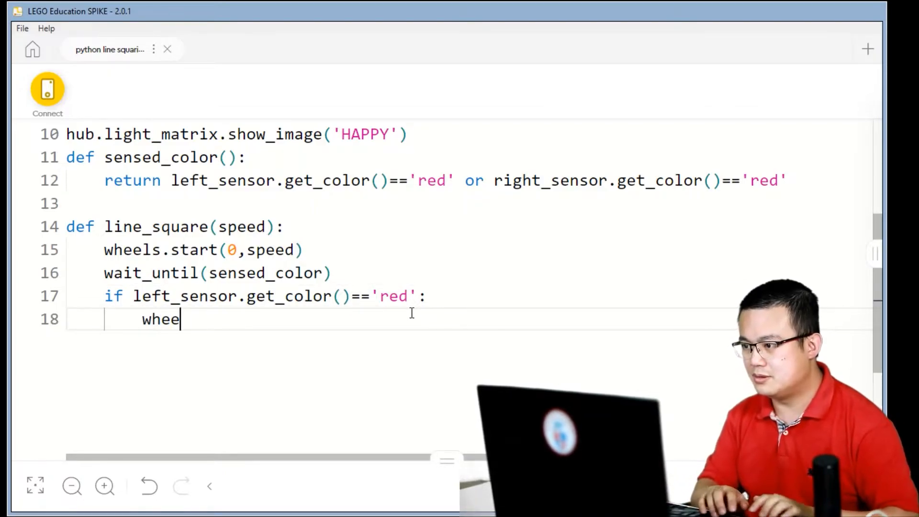
{"action": "type", "text": "ls.start_"}
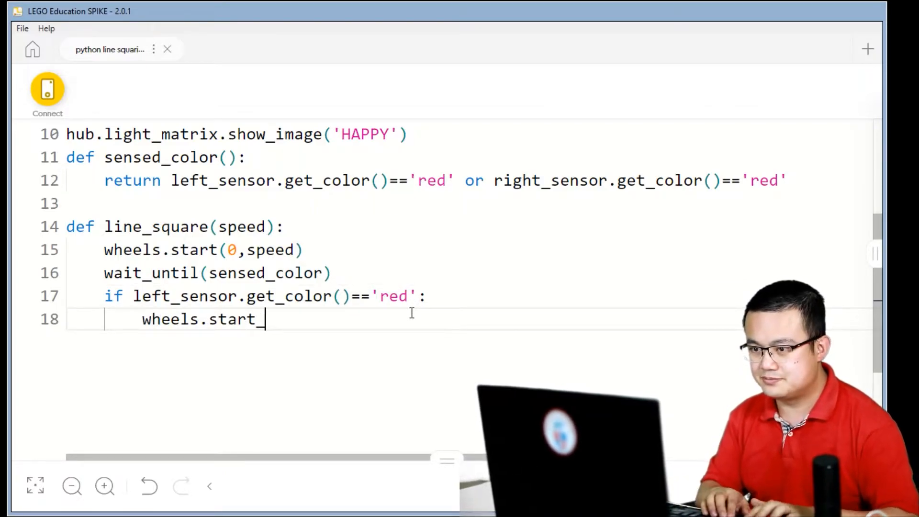
{"action": "type", "text": "tank()"}
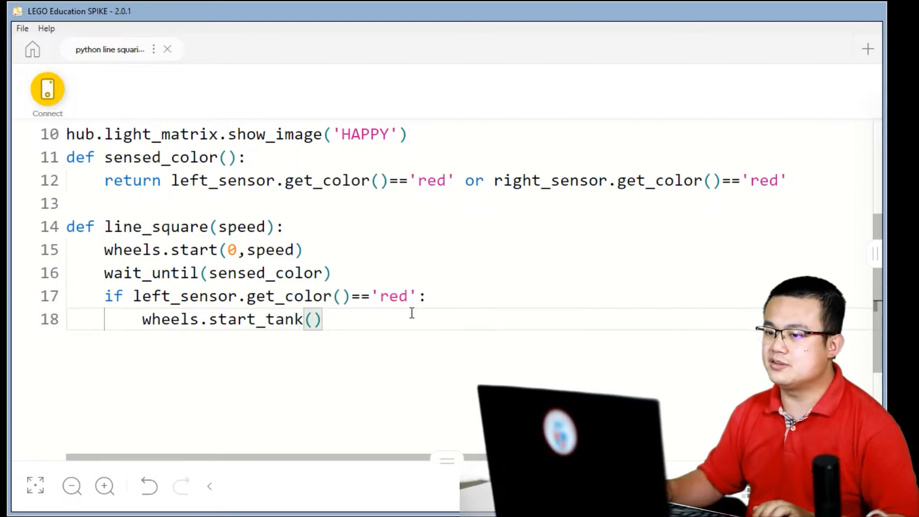
{"action": "type", "text": "-5"}
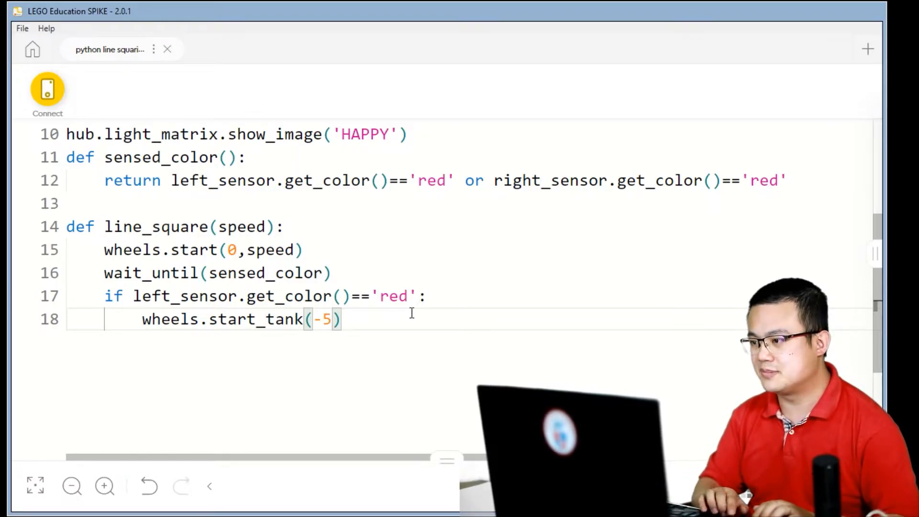
{"action": "type", "text": ",speed"}
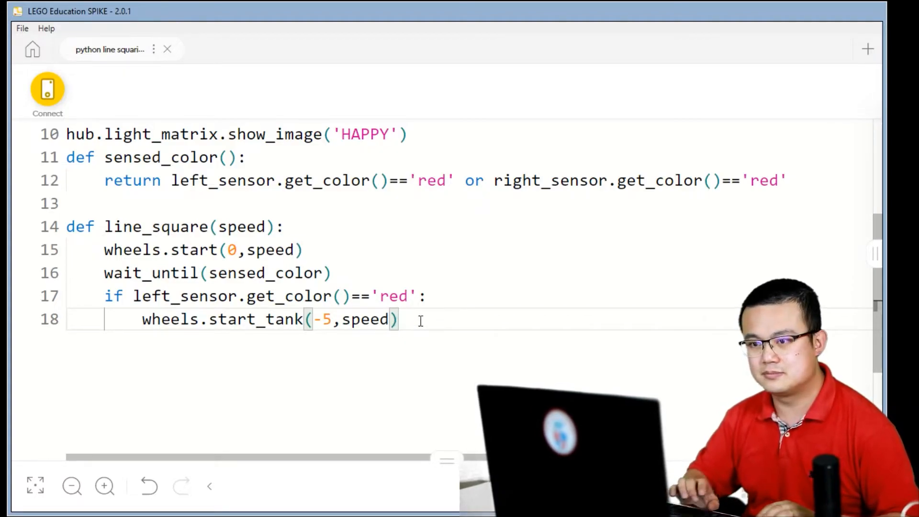
Step: Add wait_until(right_sensor.get_color, equal_to, 'red') and select equal_to
{"action": "key", "text": "enter"}
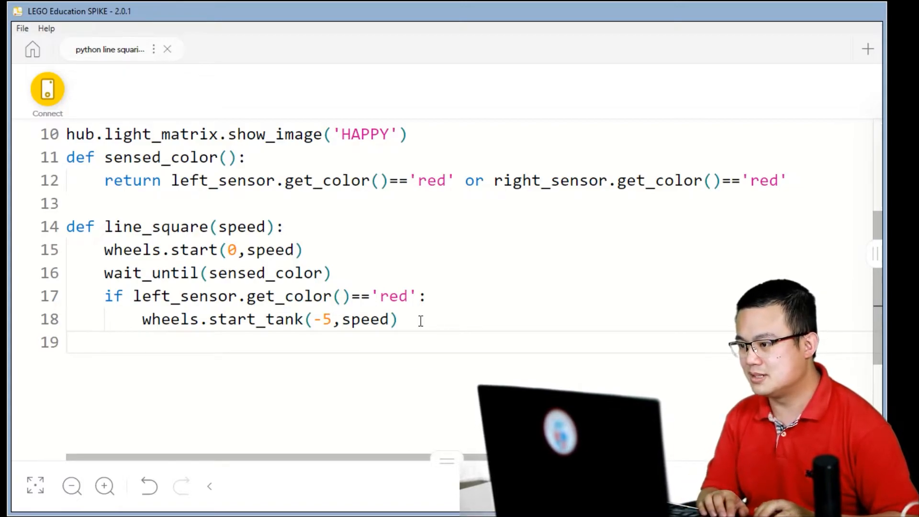
{"action": "type", "text": "wait_"}
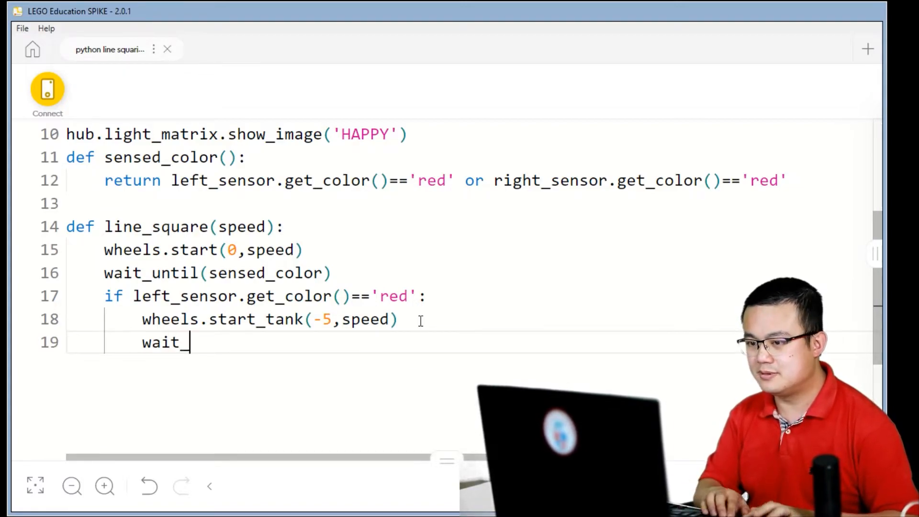
{"action": "type", "text": "until"}
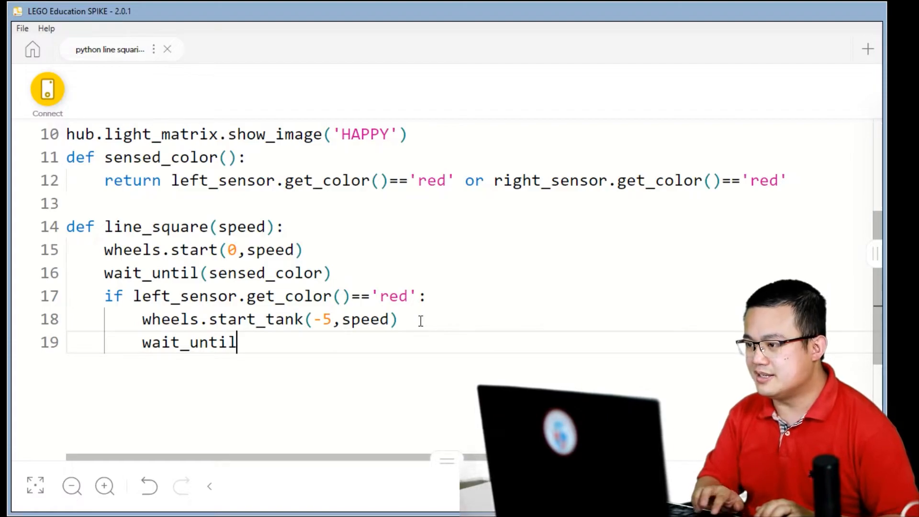
{"action": "type", "text": "()"}
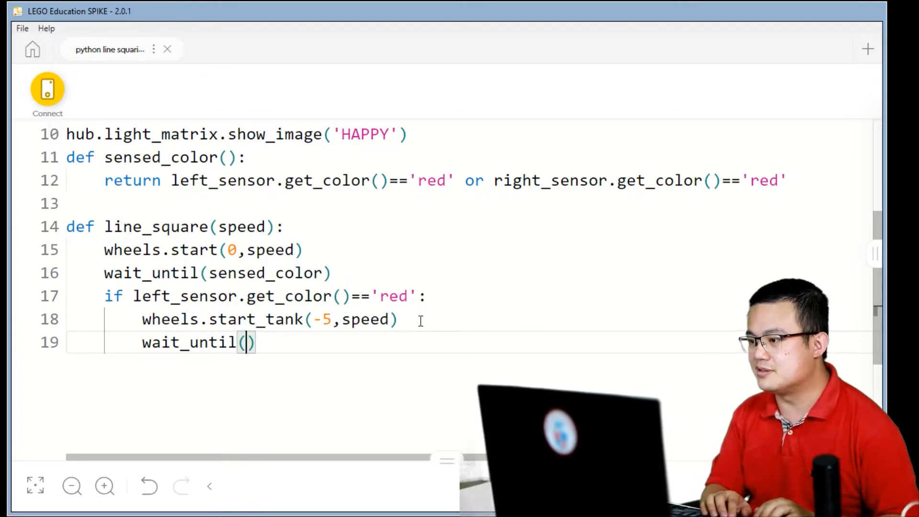
{"action": "type", "text": "right"}
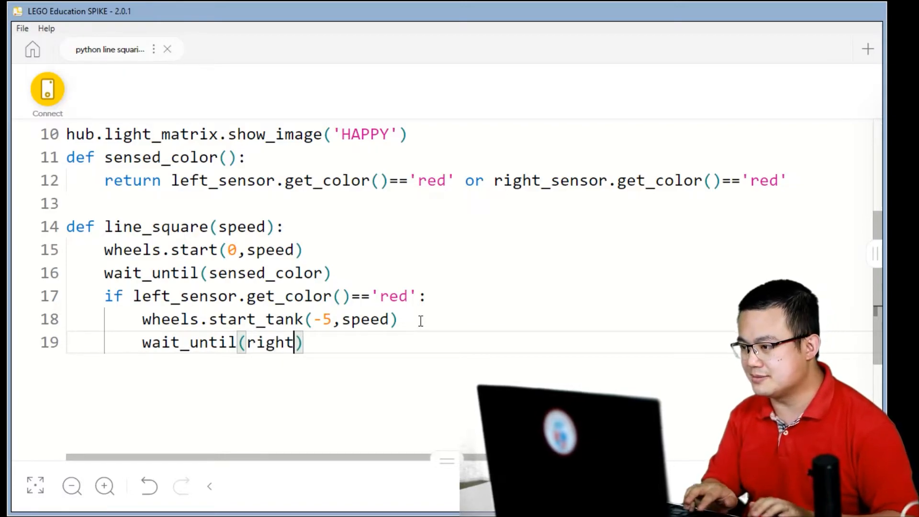
{"action": "type", "text": "_sensor.g"}
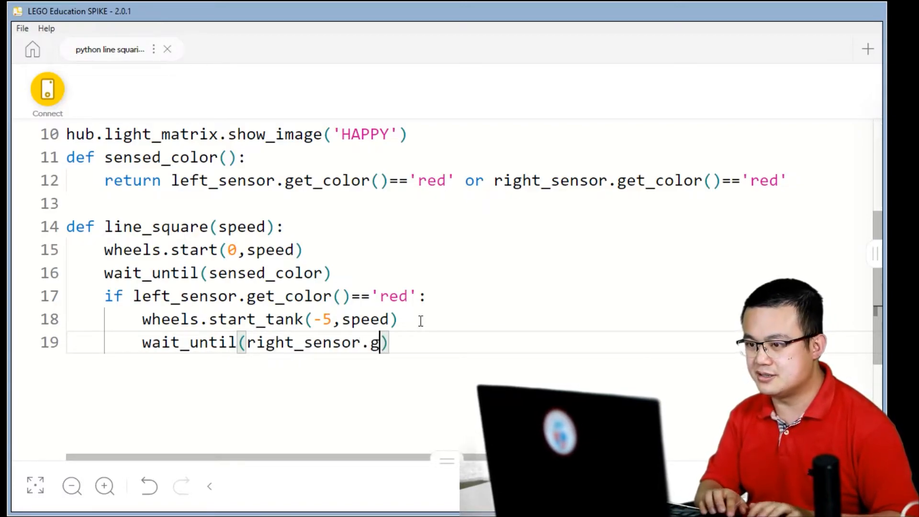
{"action": "type", "text": "et_co"}
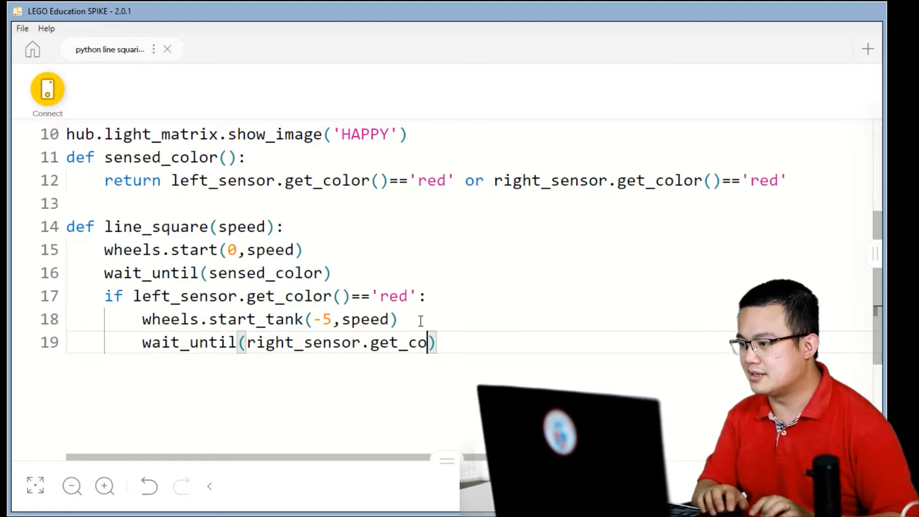
{"action": "type", "text": "lor,equal_to,'"}
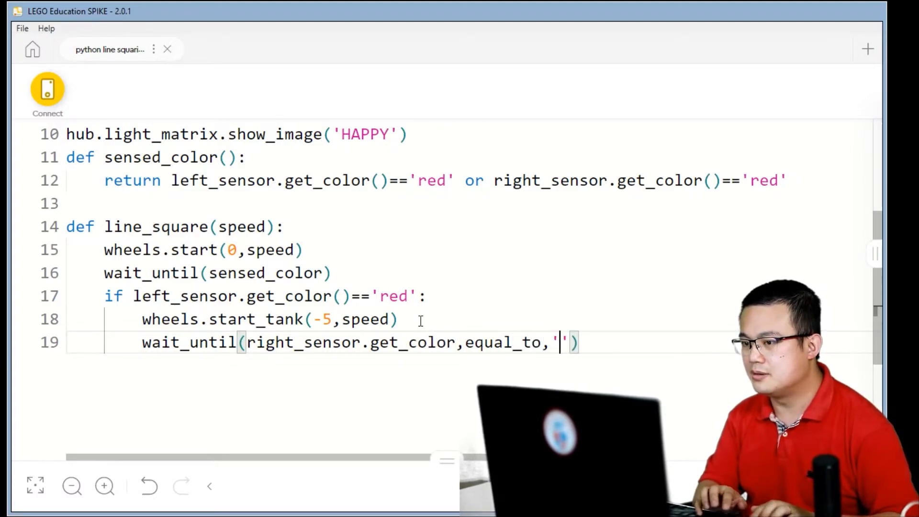
{"action": "type", "text": "red"}
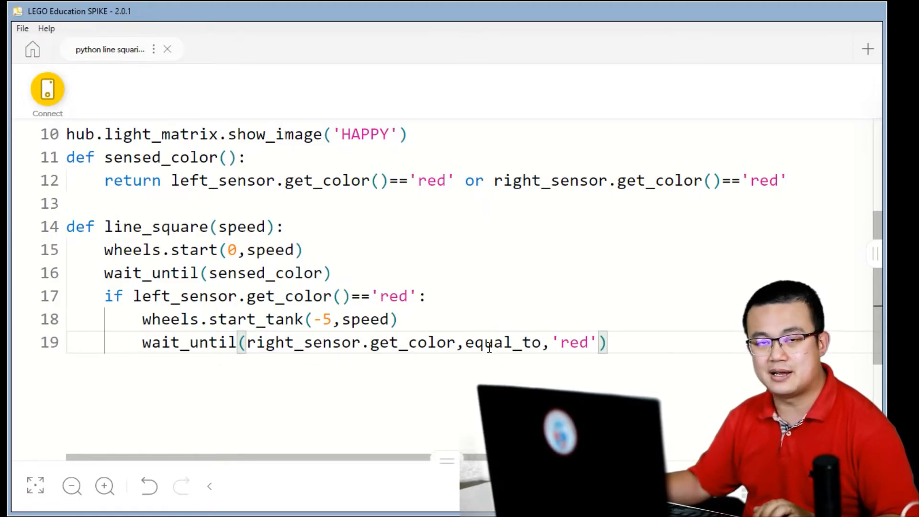
{"action": "double_click", "coordinate": [502, 342]}
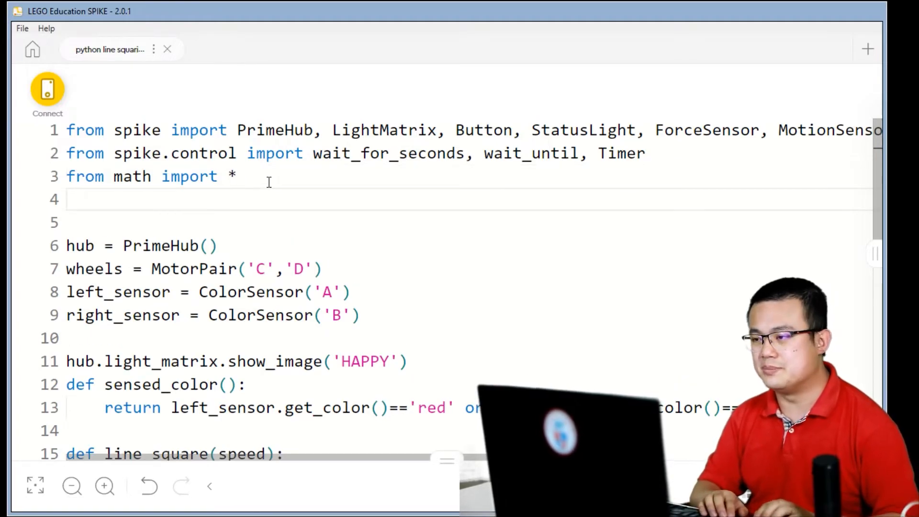
Step: Type 'from spike.operator import equal_to' on line 4
{"action": "type", "text": "from spike"}
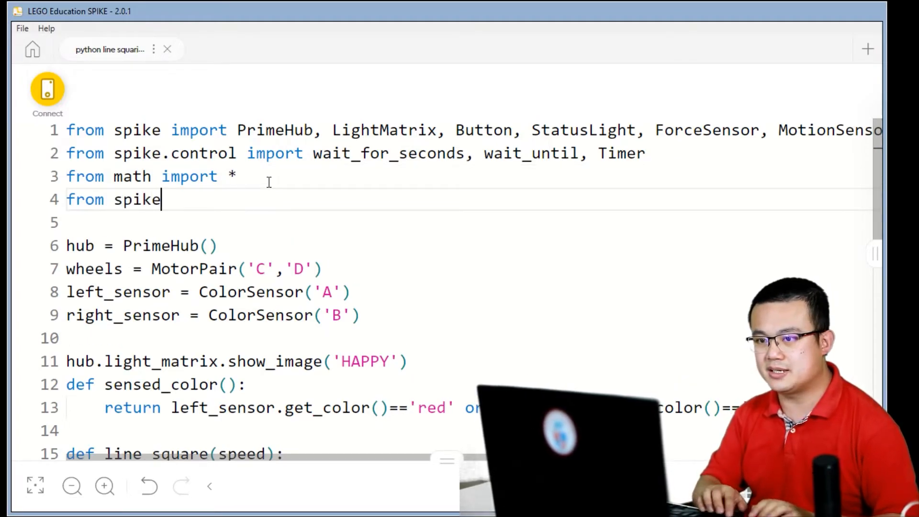
{"action": "type", "text": ".operato"}
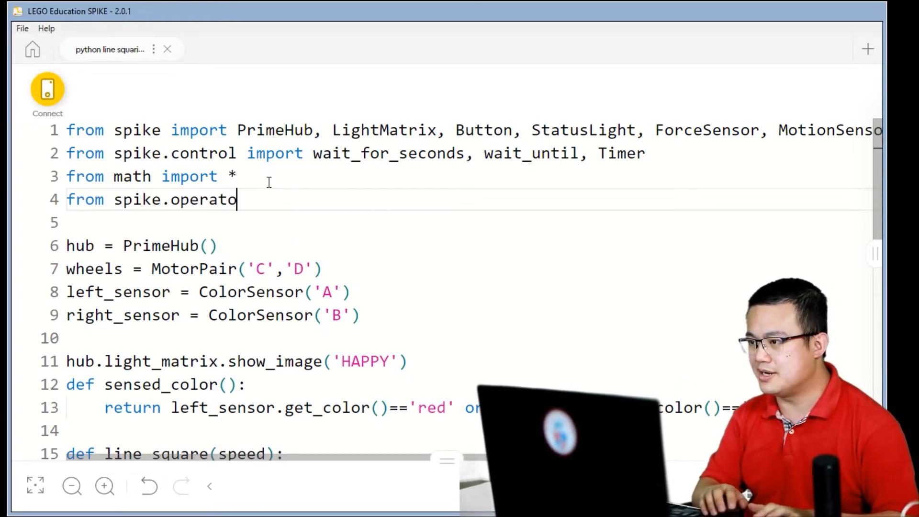
{"action": "type", "text": "r import"}
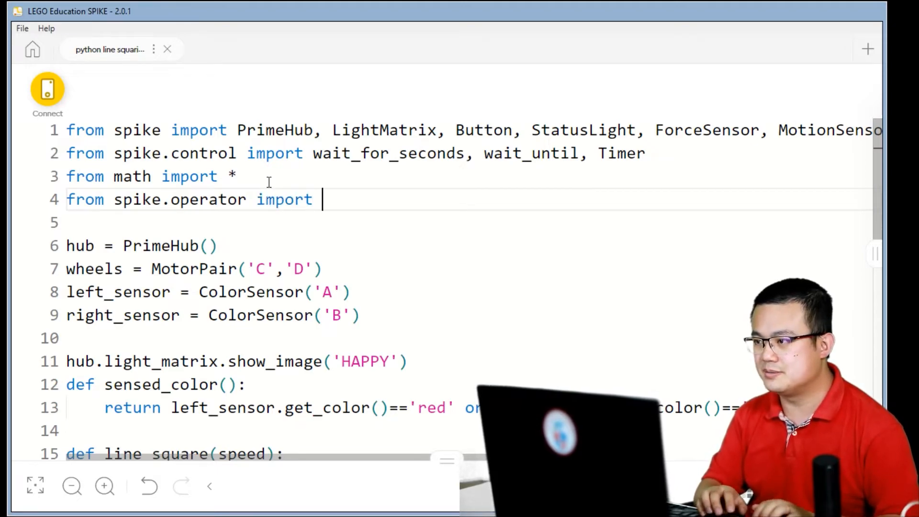
{"action": "type", "text": "equal_"}
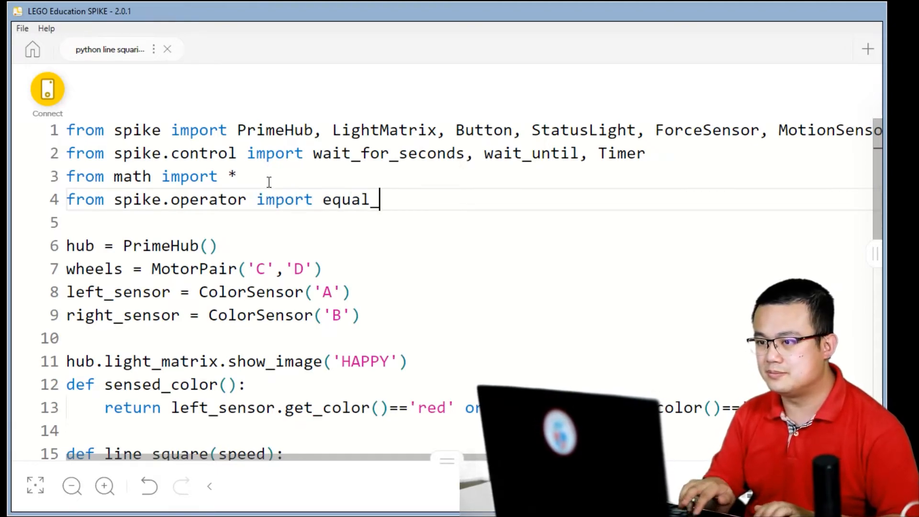
{"action": "type", "text": "to"}
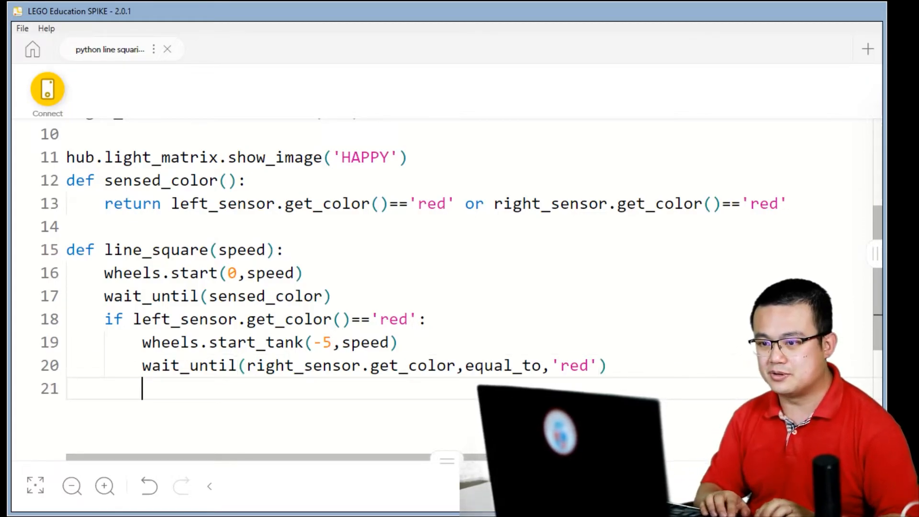
Step: End the red branch with wheels.stop() and add an else: line
{"action": "type", "text": "s"}
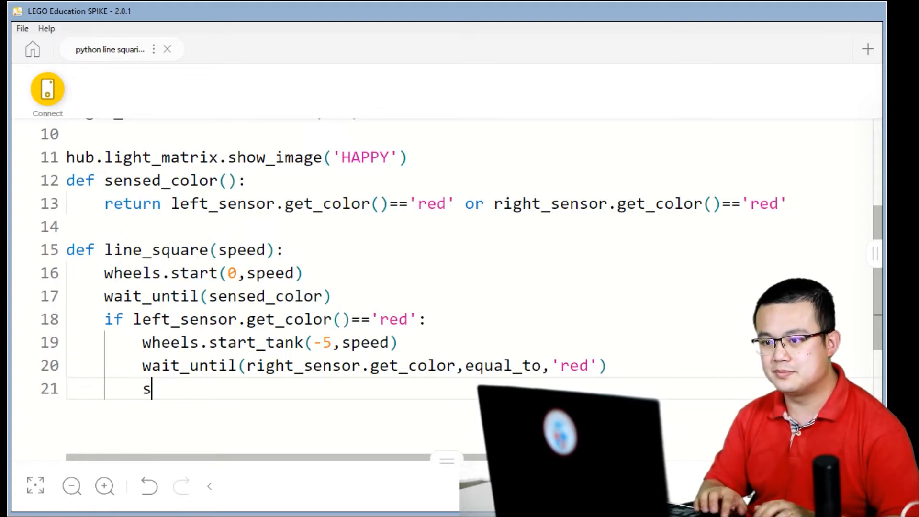
{"action": "type", "text": "wheels.top"}
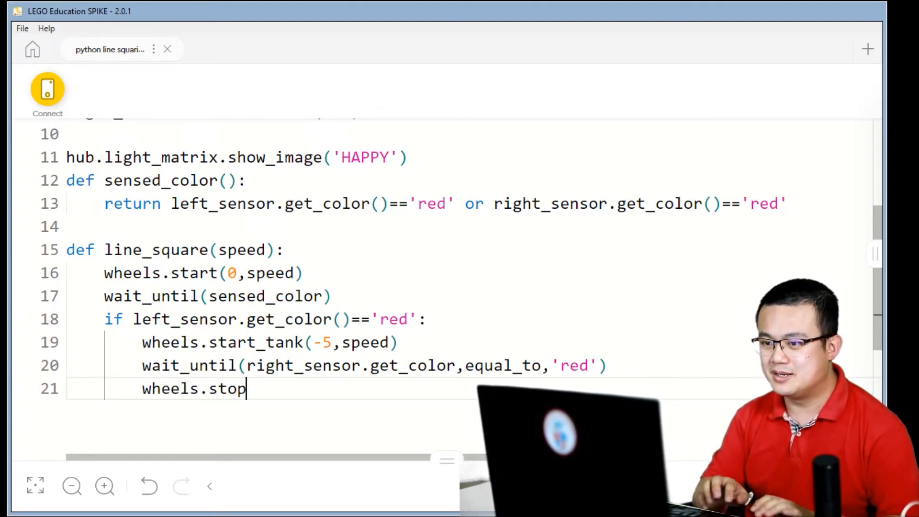
{"action": "type", "text": "()"}
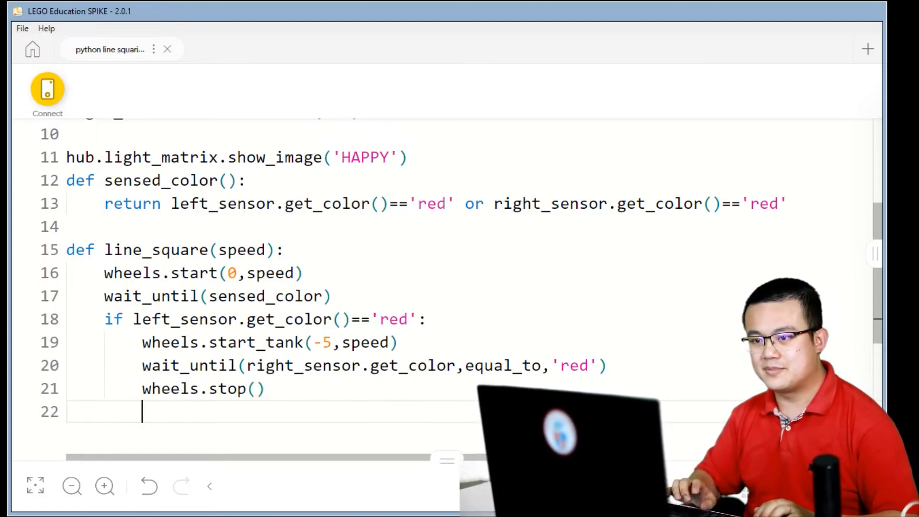
{"action": "type", "text": "else"}
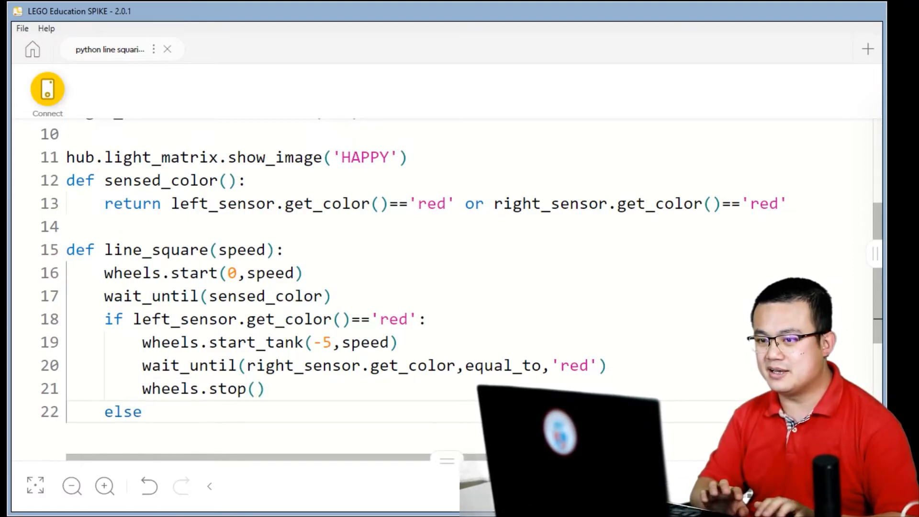
{"action": "type", "text": ":"}
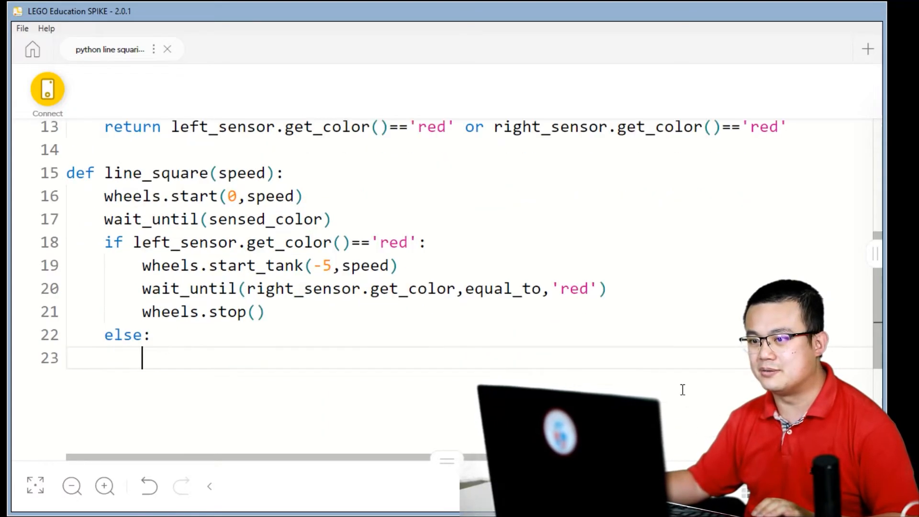
Step: Under else:, call wheels.start_tank(speed,-5)
{"action": "scroll", "scroll_direction": "down", "scroll_amount": 3}
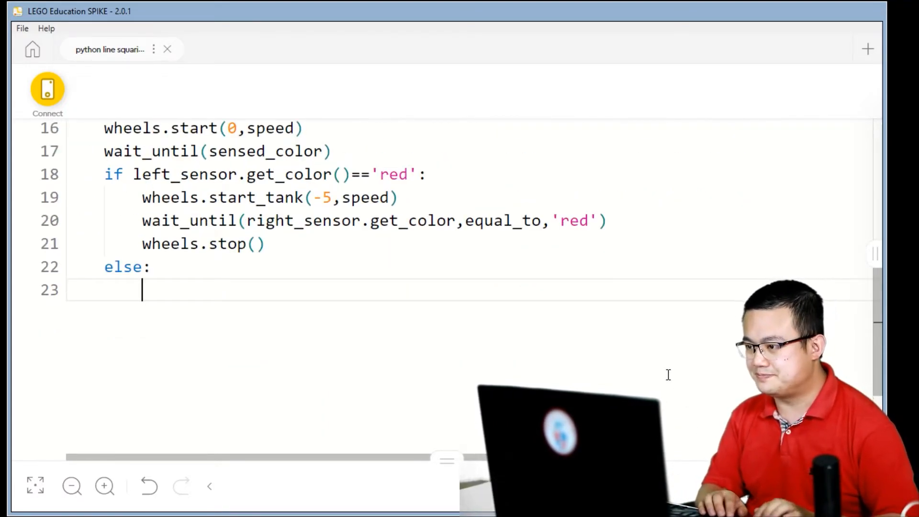
{"action": "type", "text": "wheels."}
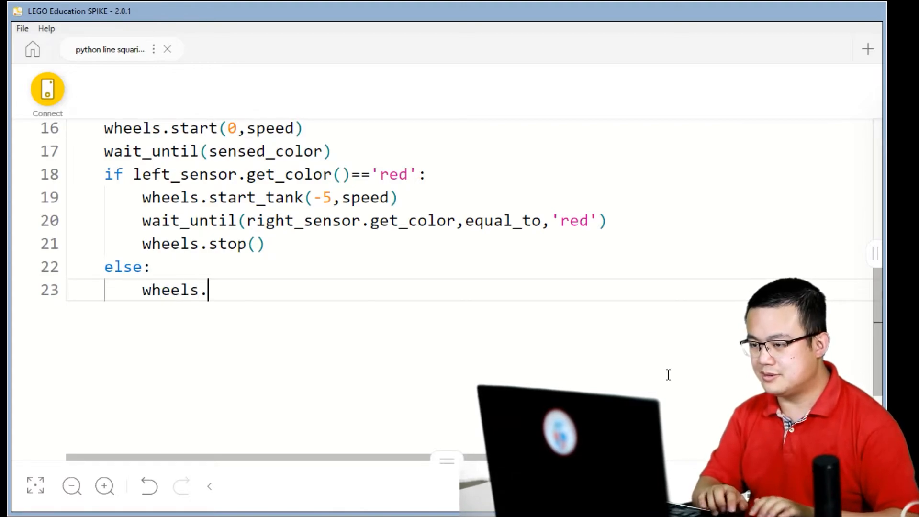
{"action": "type", "text": "start_t"}
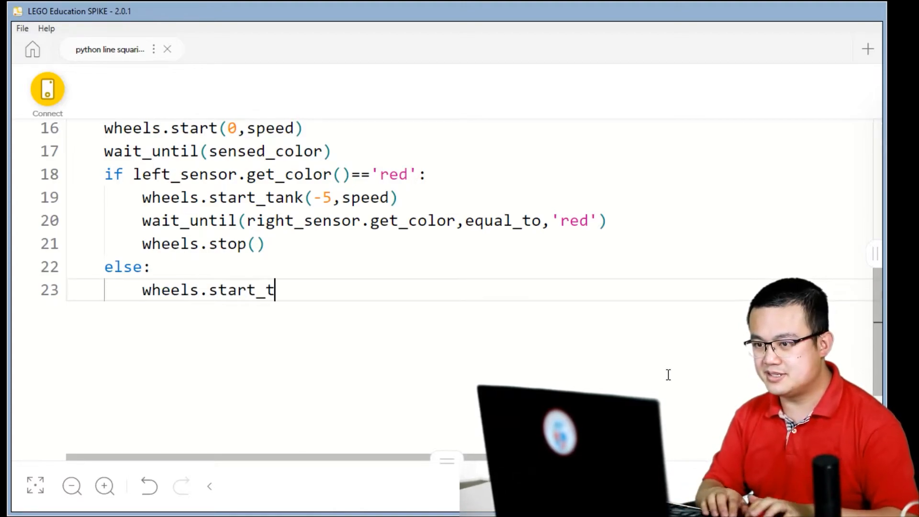
{"action": "type", "text": "ank()"}
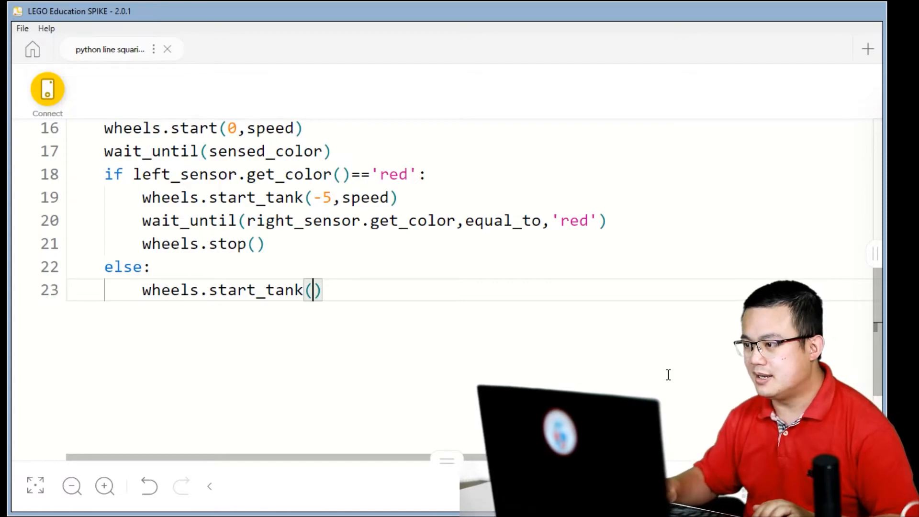
{"action": "type", "text": "speed,"}
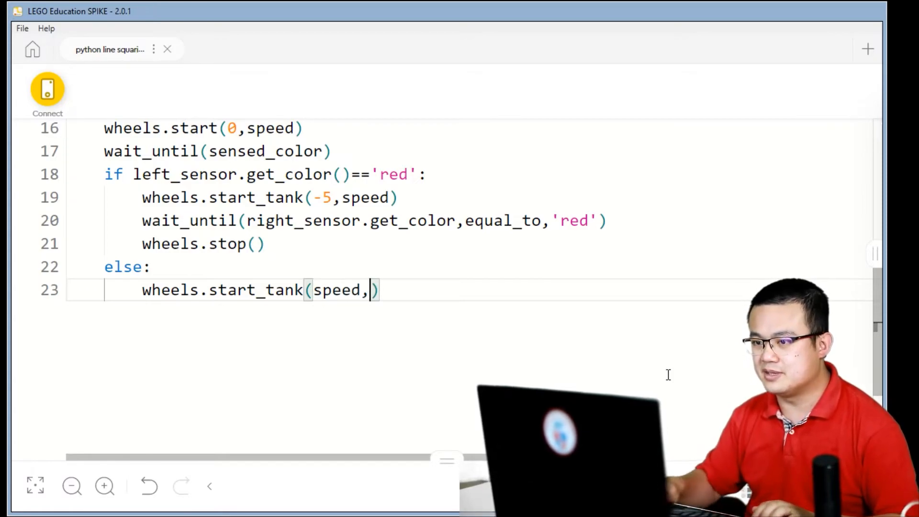
{"action": "type", "text": "-5"}
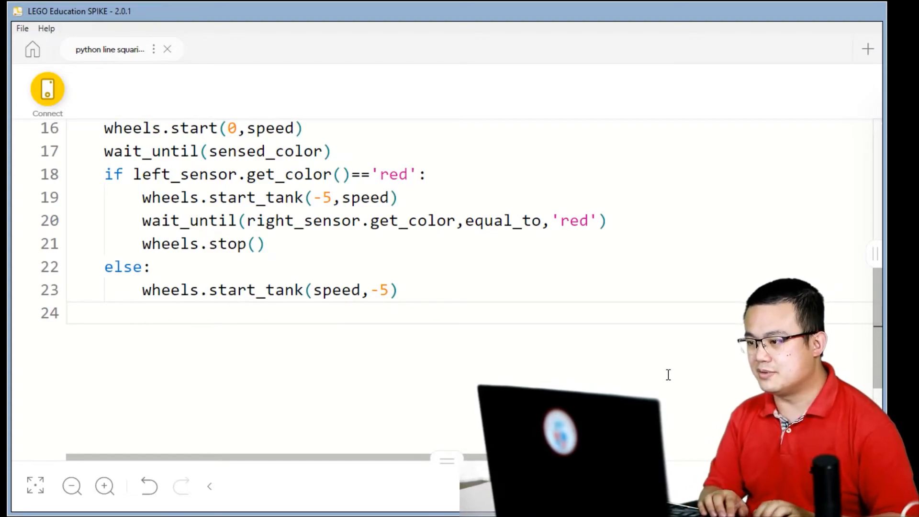
Step: Wait until left_sensor.get_color is equal_to 'red', then call wheels.stop()
{"action": "type", "text": "wait_uinti"}
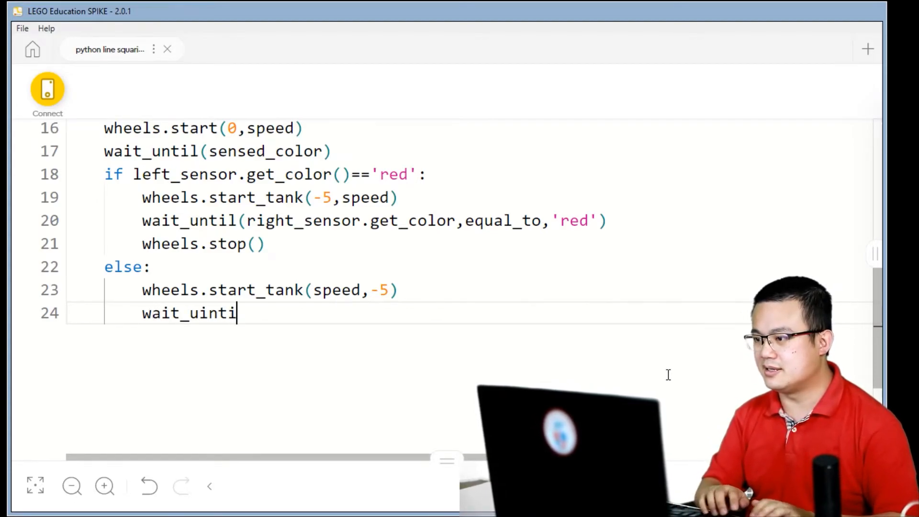
{"action": "type", "text": "l(left_"}
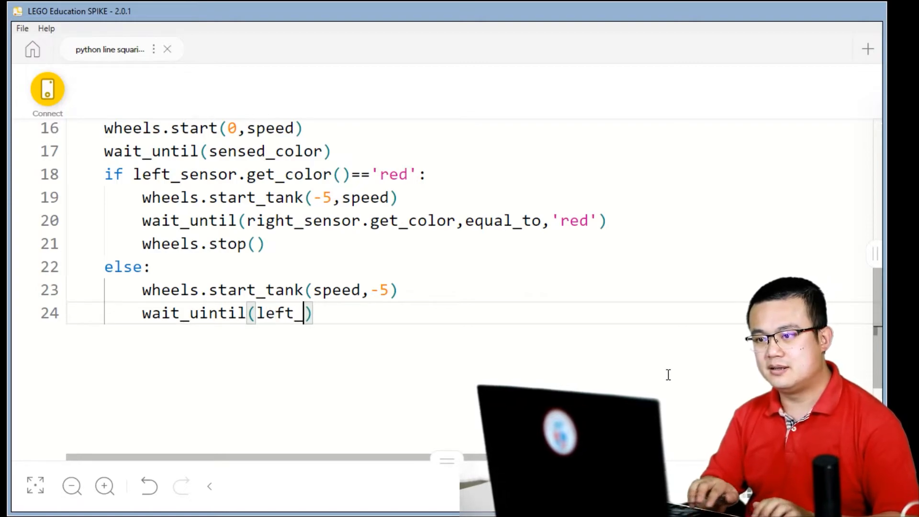
{"action": "type", "text": "sensor.g"}
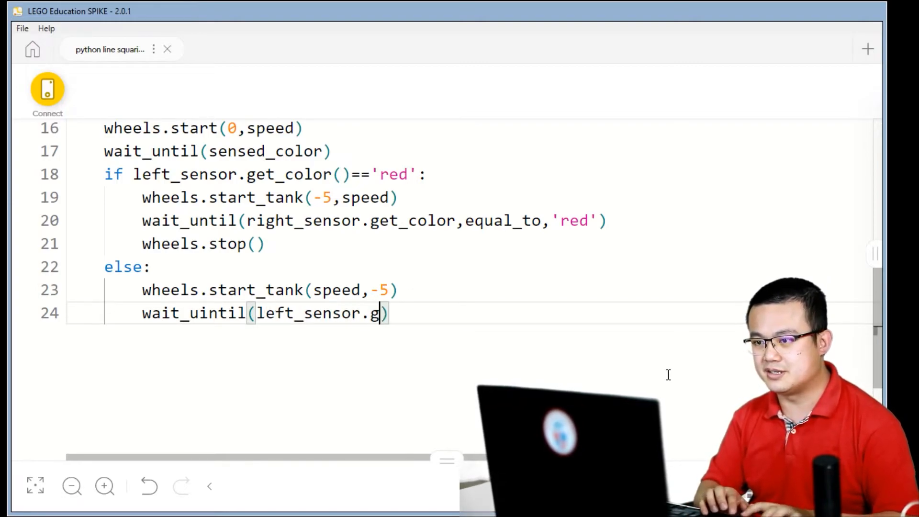
{"action": "type", "text": "et_color"}
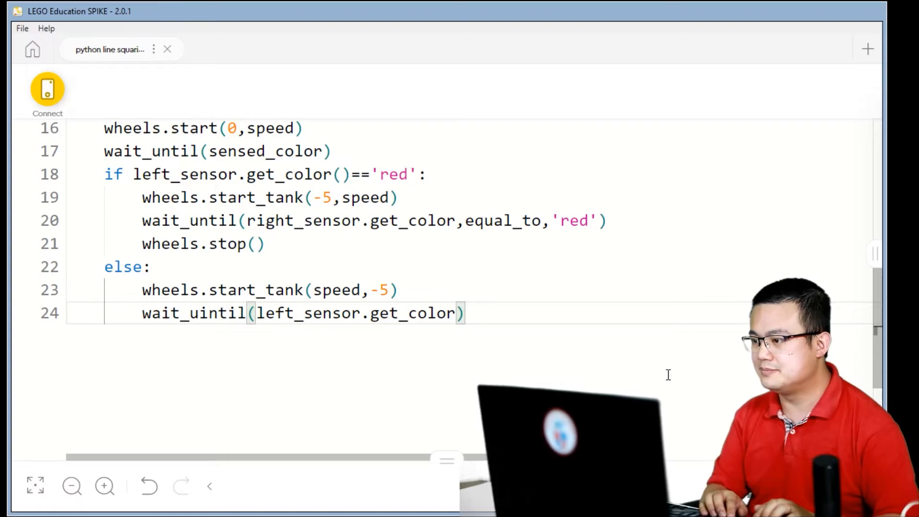
{"action": "type", "text": ",eq"}
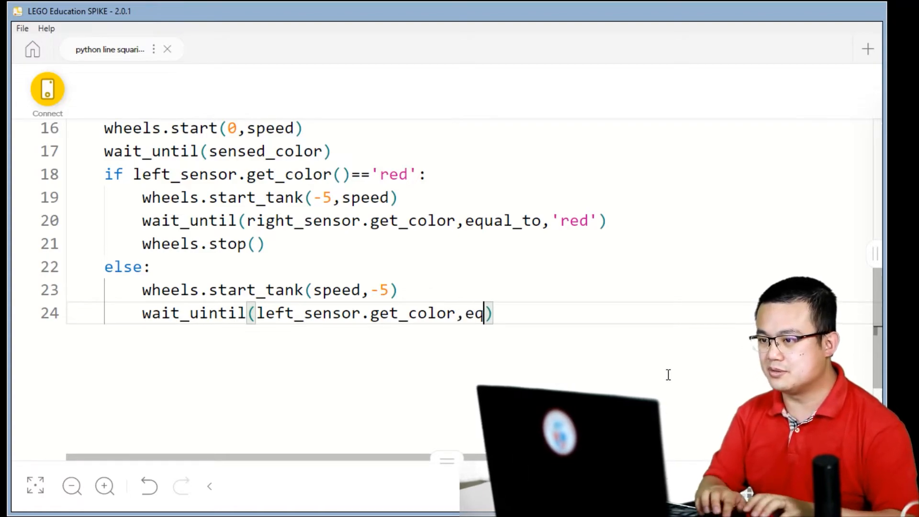
{"action": "type", "text": "ual_to"}
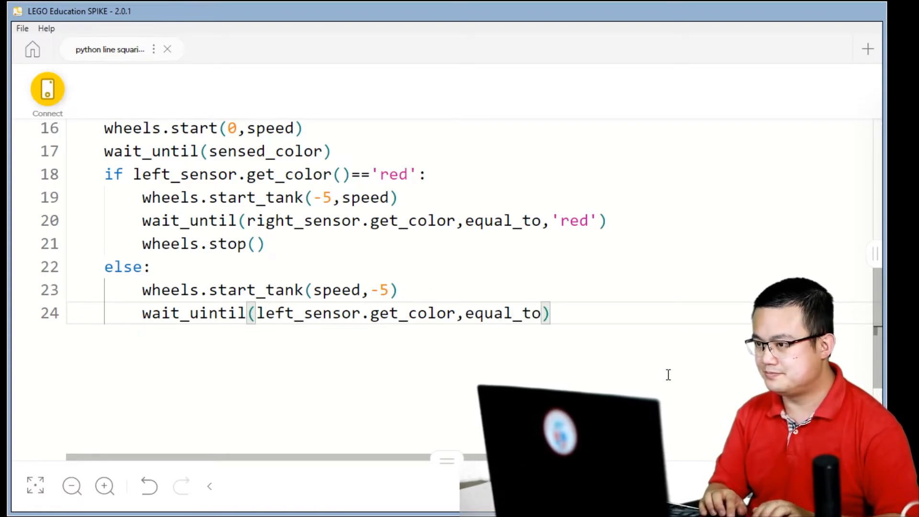
{"action": "type", "text": "'"}
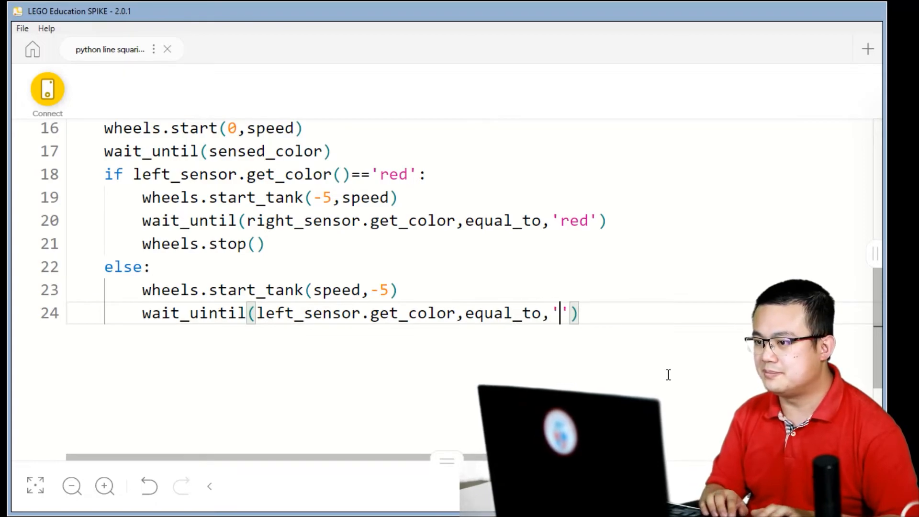
{"action": "type", "text": "red"}
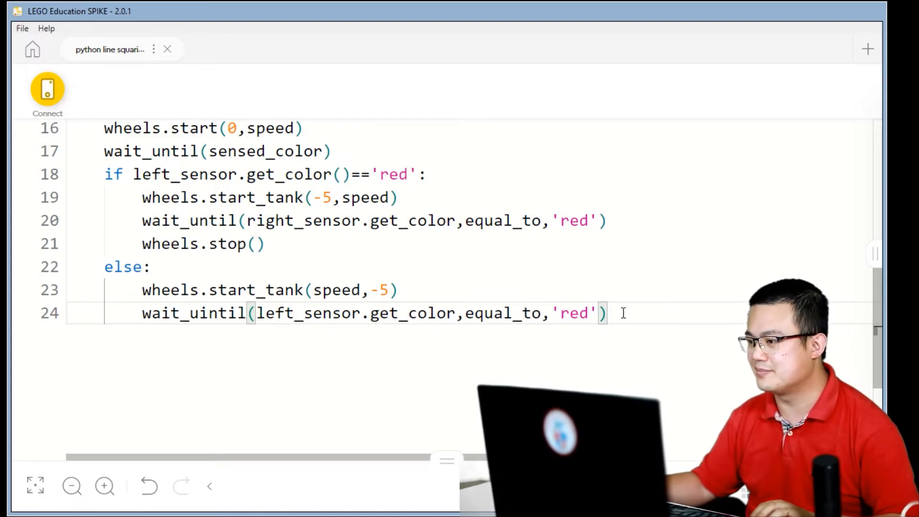
{"action": "type", "text": "e"}
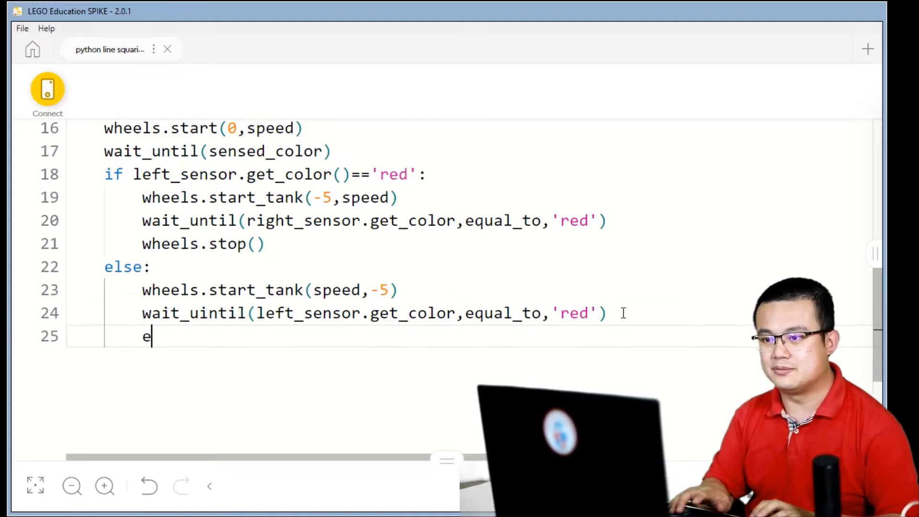
{"action": "type", "text": "wheels.stop"}
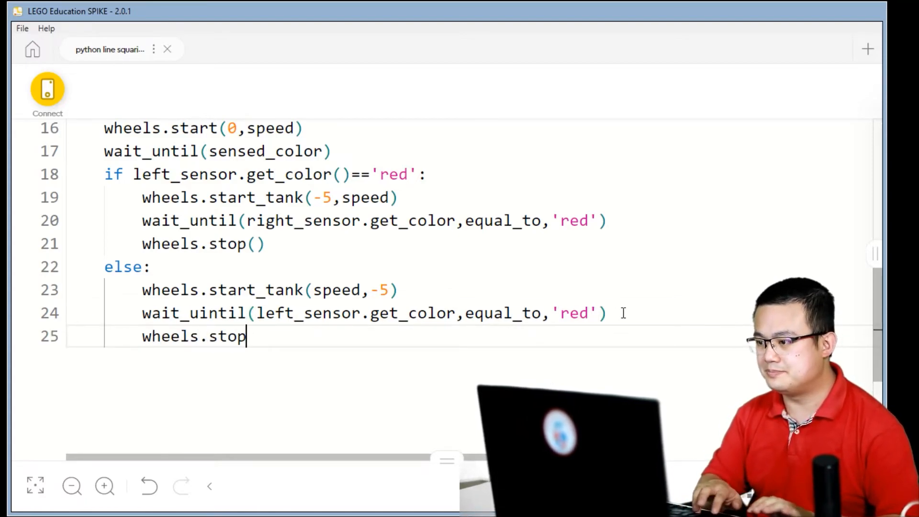
{"action": "type", "text": "()"}
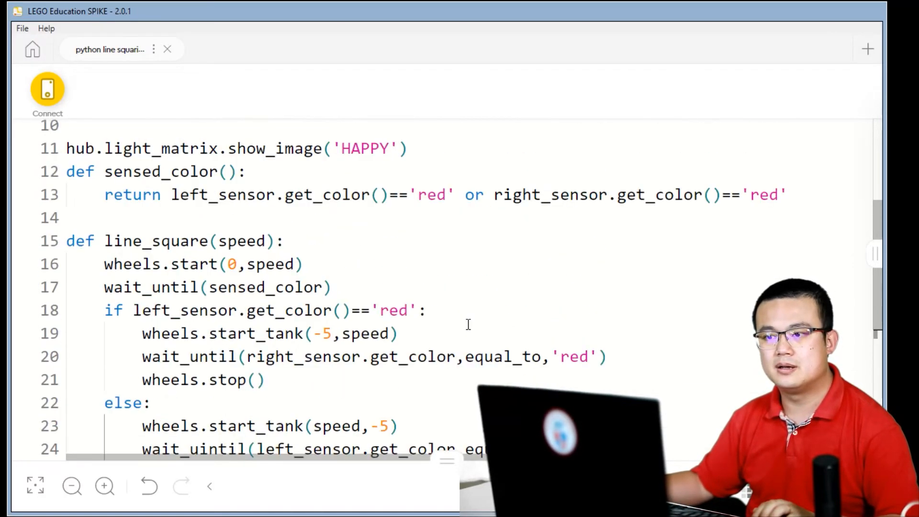
Step: Add a line_square(10) call on line 27 below the line_square function
{"action": "scroll", "scroll_direction": "down", "scroll_amount": 3}
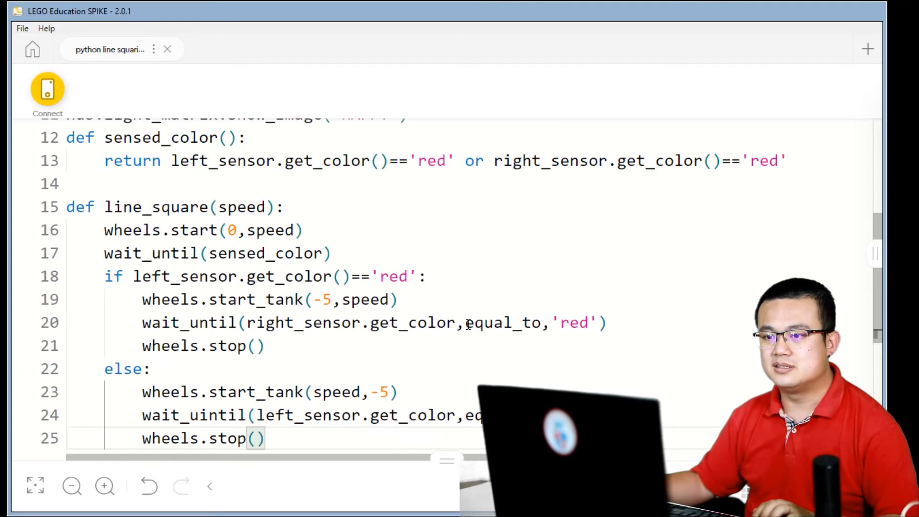
{"action": "scroll", "scroll_direction": "down", "scroll_amount": 3}
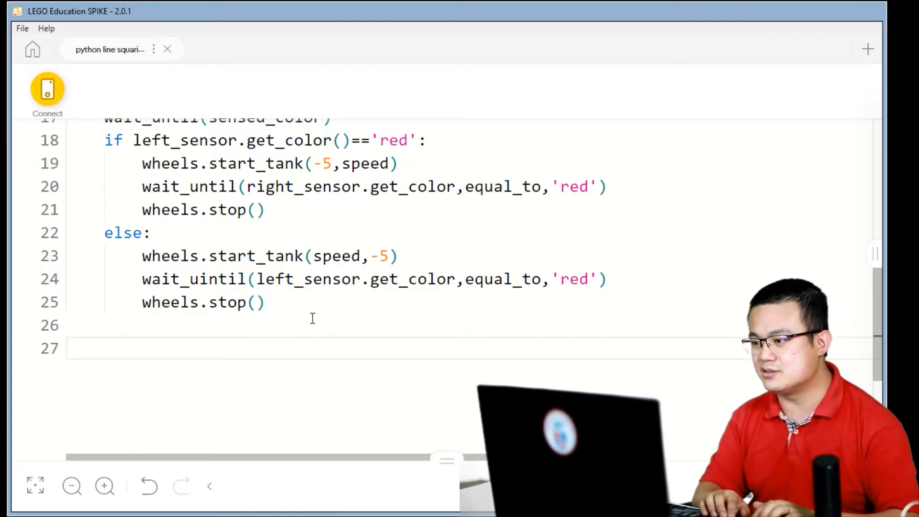
{"action": "type", "text": "line"}
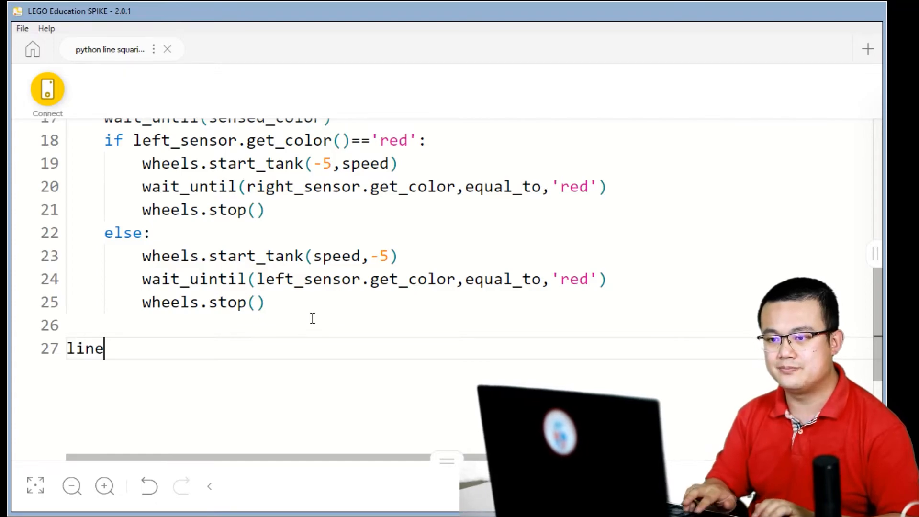
{"action": "type", "text": "_squa"}
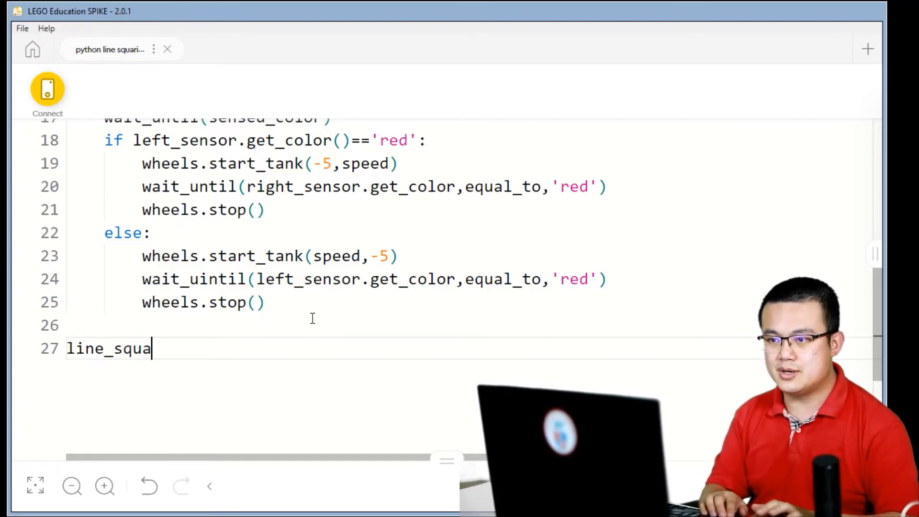
{"action": "type", "text": "re()"}
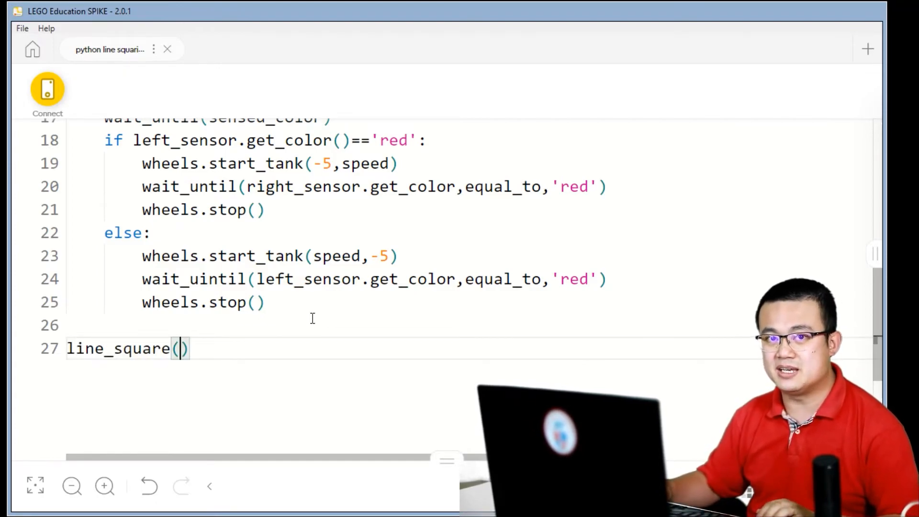
{"action": "type", "text": "10"}
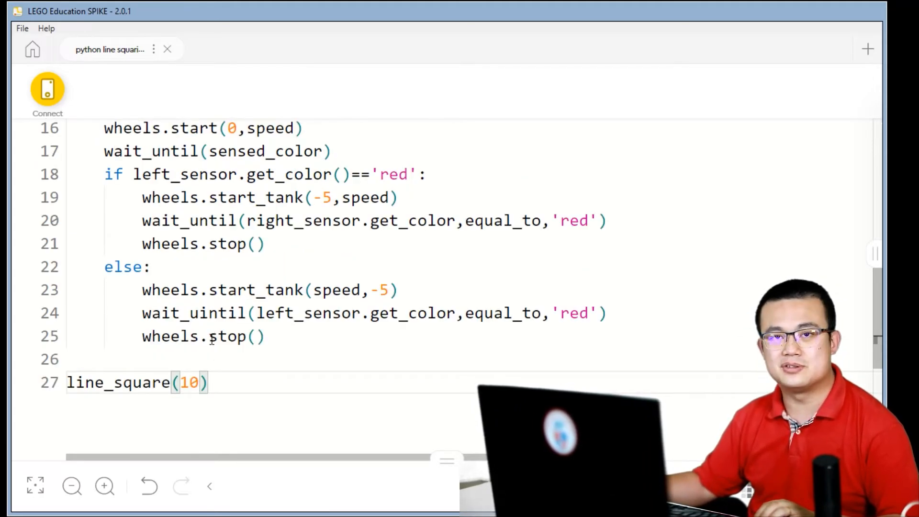
{"action": "scroll", "scroll_direction": "down", "scroll_amount": 3}
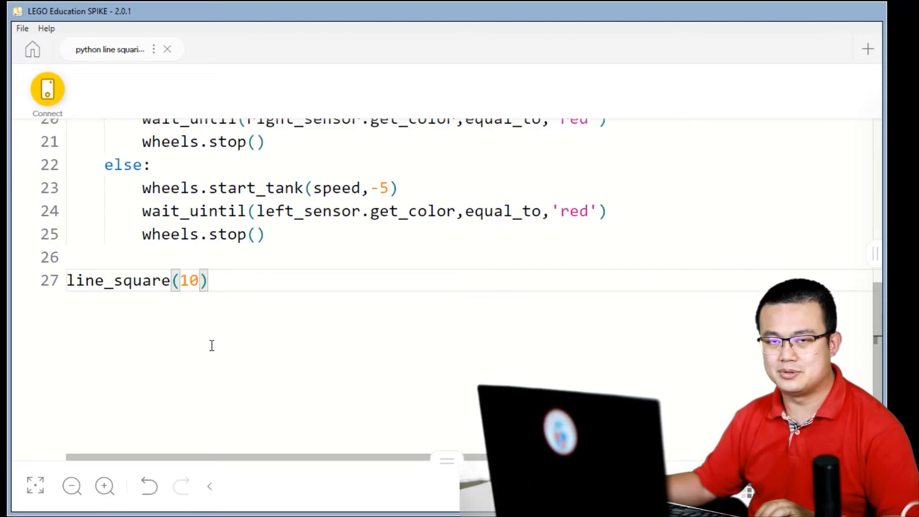
{"action": "left_click", "coordinate": [48, 89]}
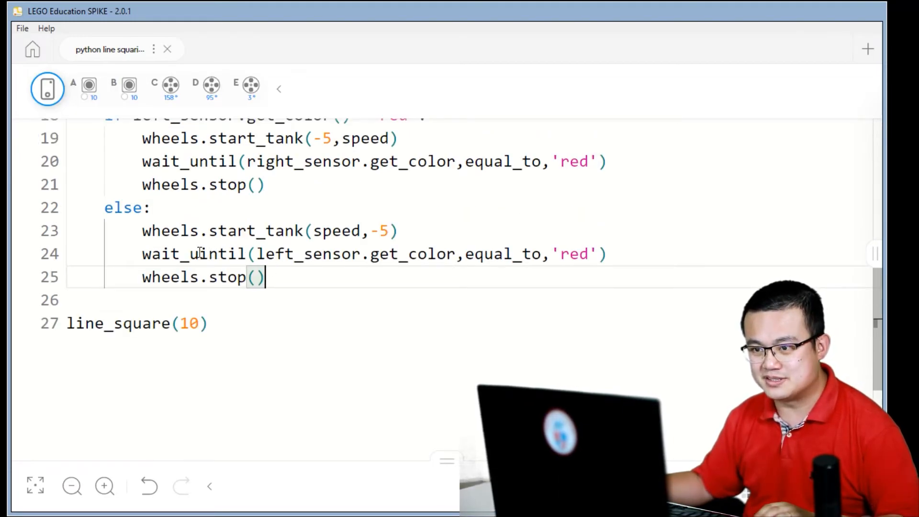